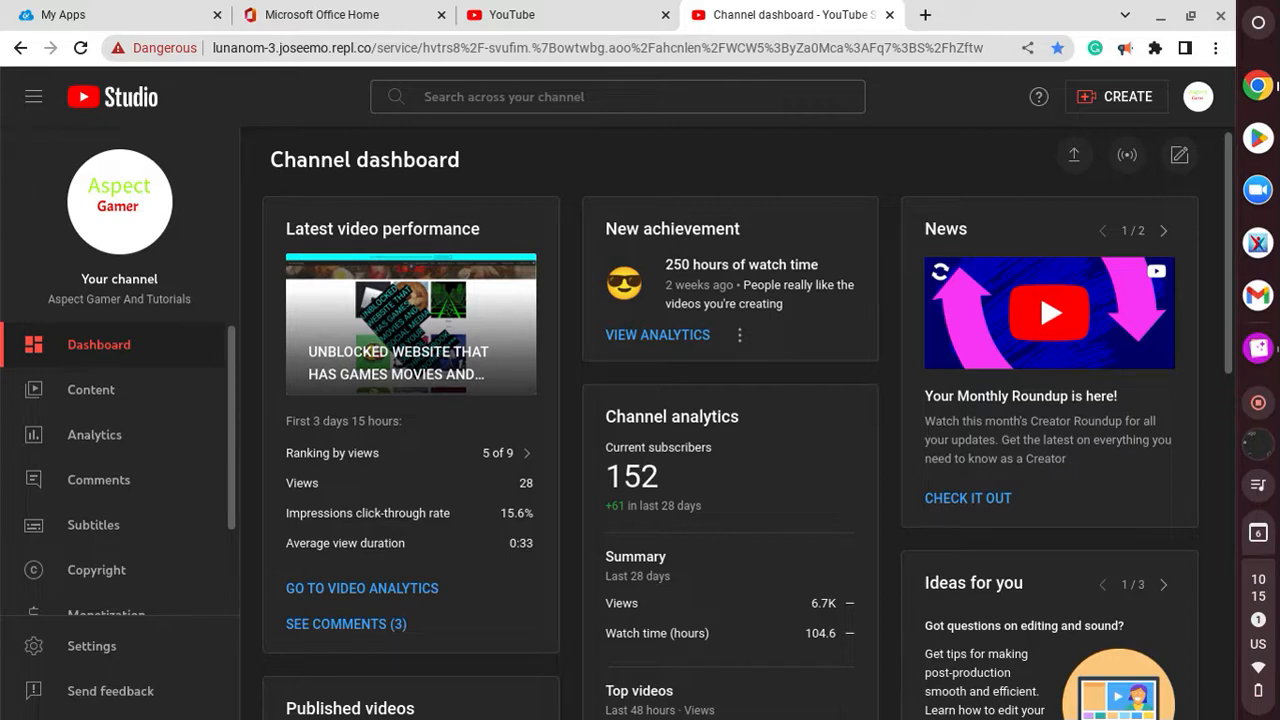
mouse_move(918, 252)
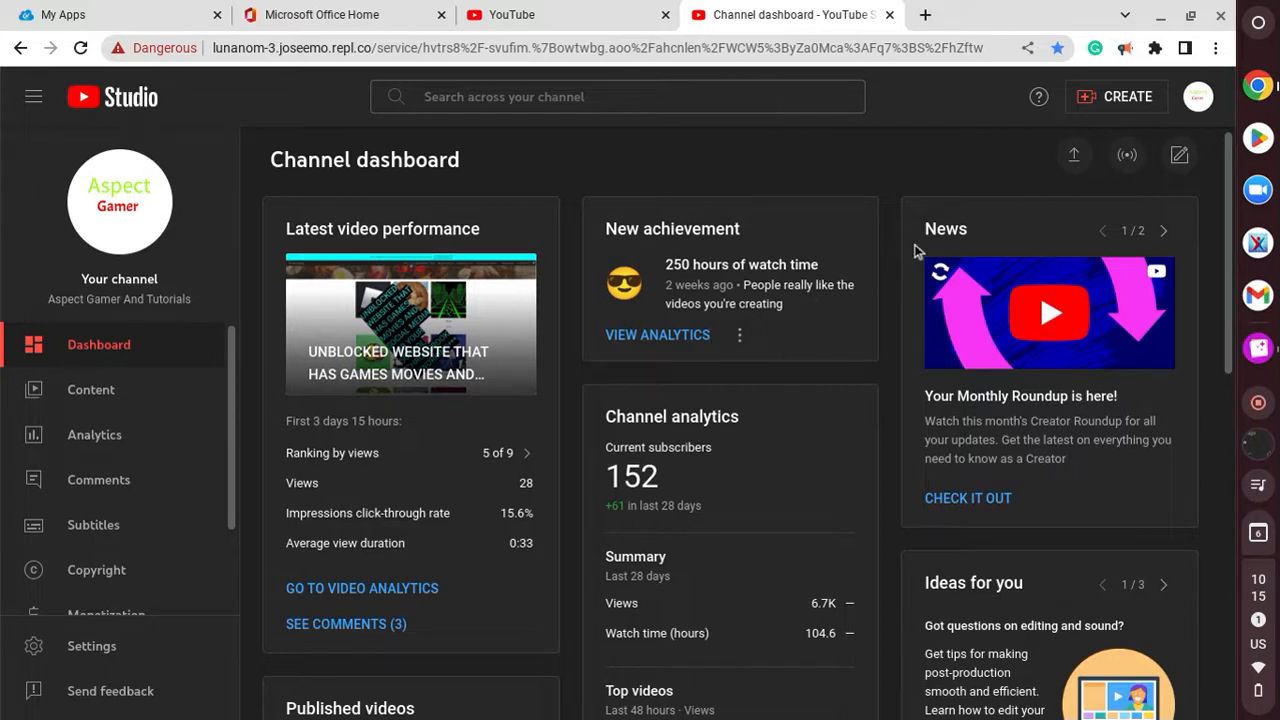
mouse_move(1256, 136)
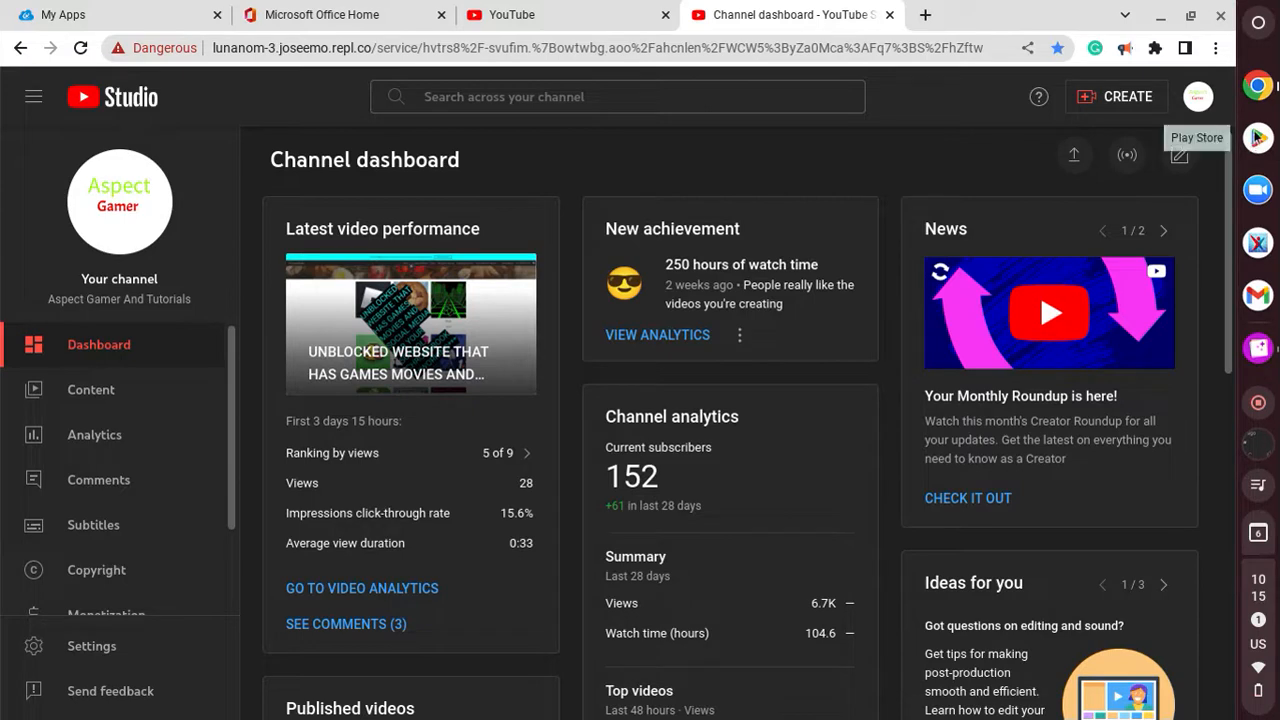
mouse_move(1024, 176)
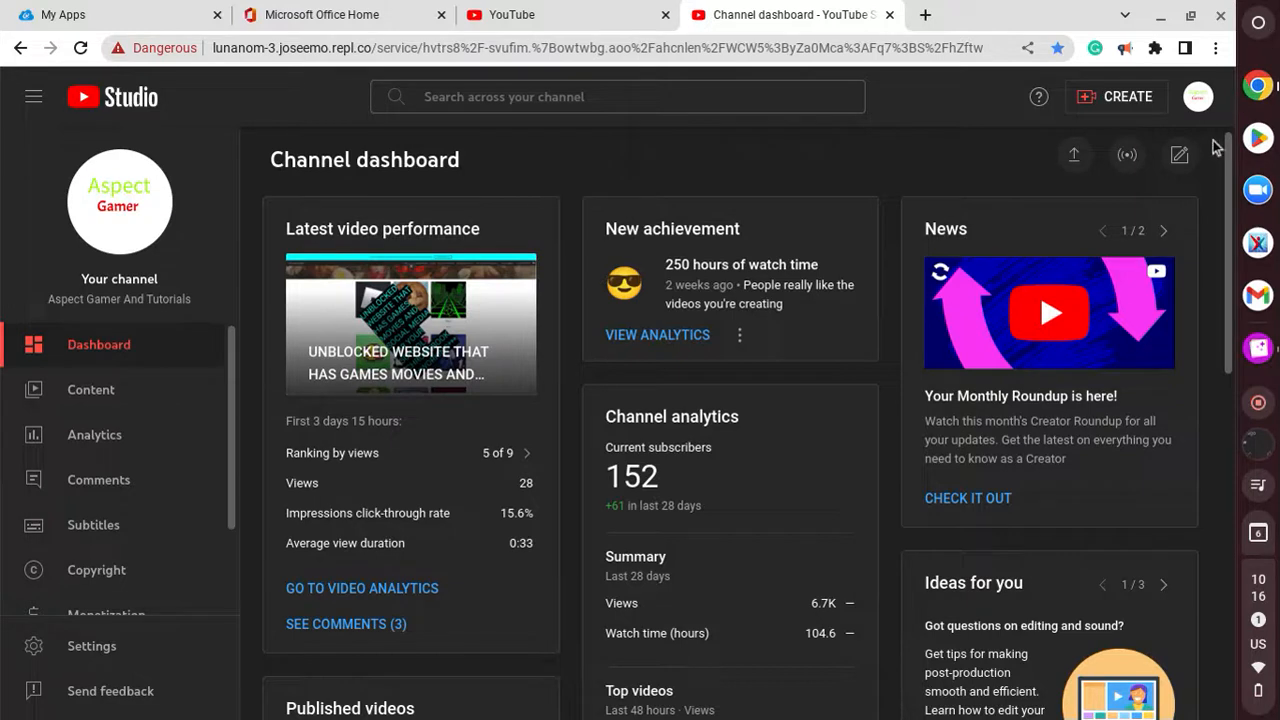
mouse_move(1258, 138)
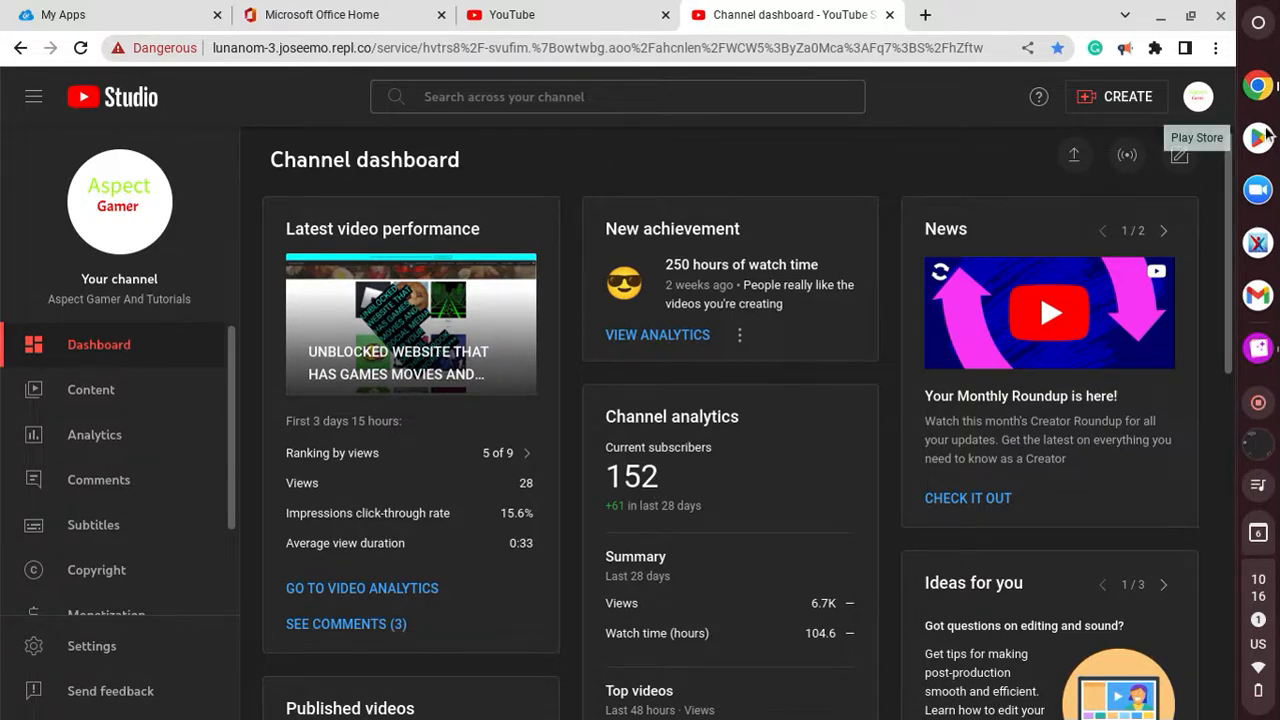
mouse_move(1258, 138)
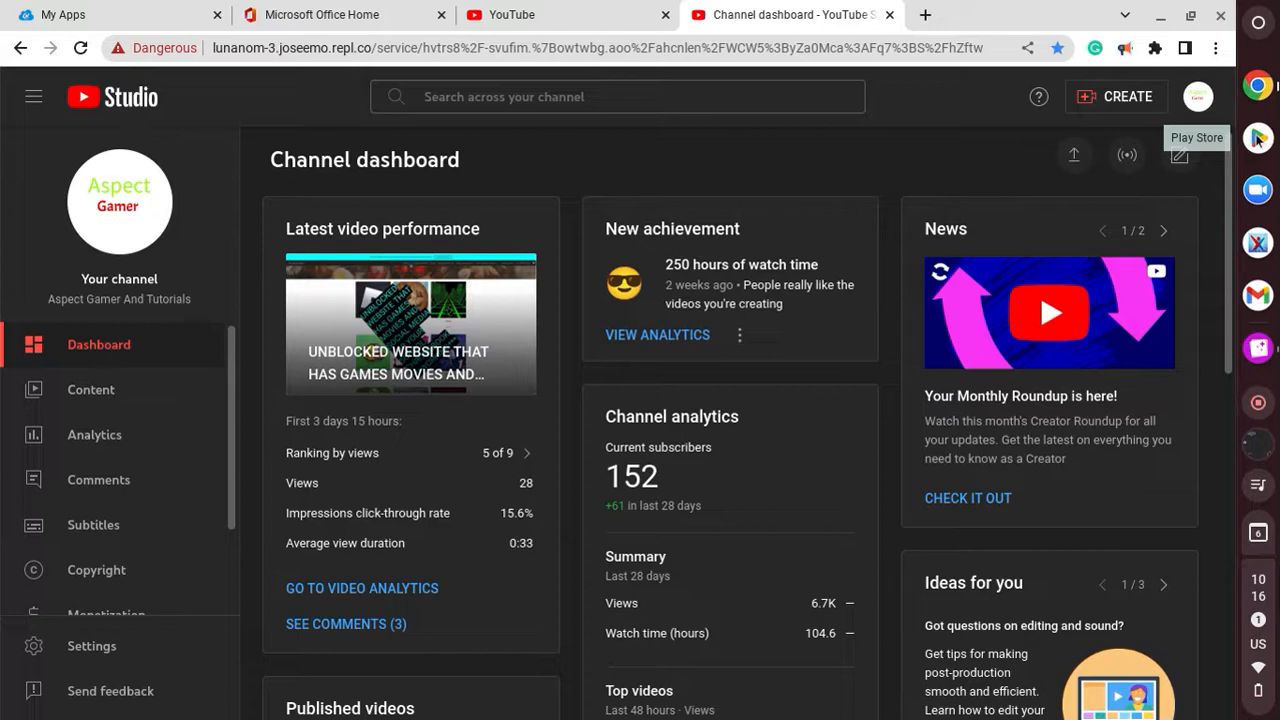
mouse_move(990, 216)
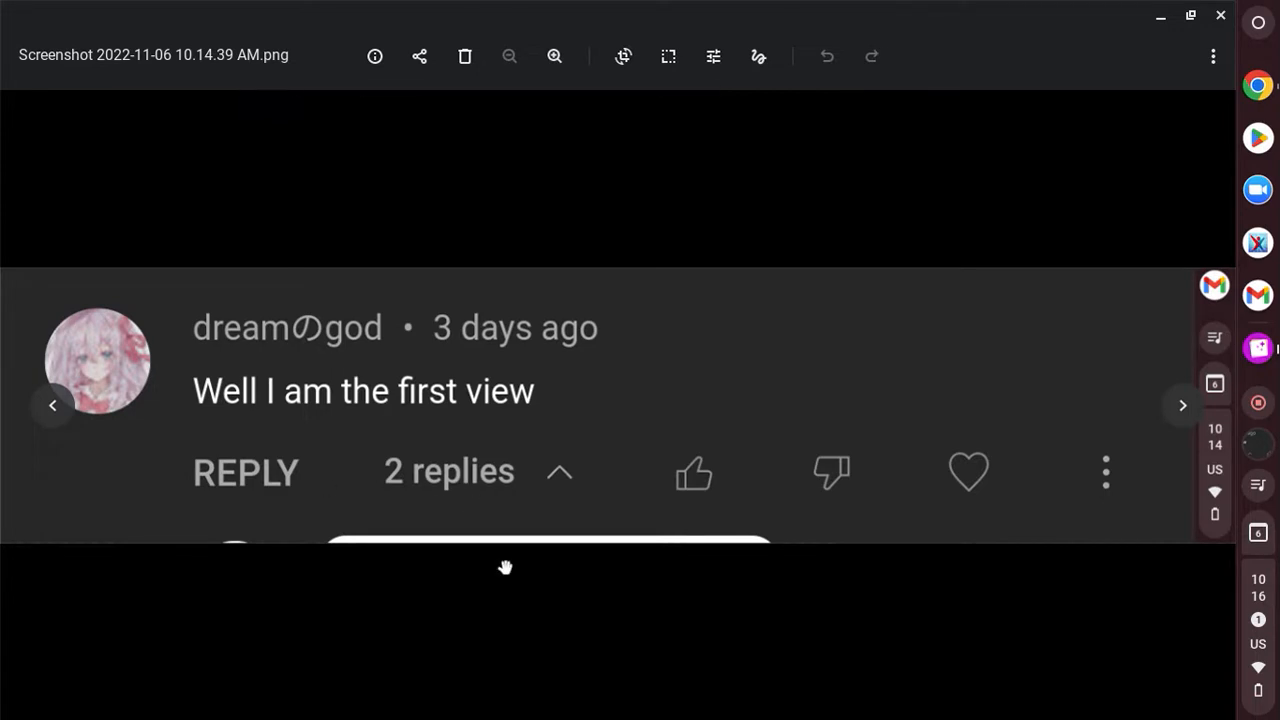
mouse_move(532, 572)
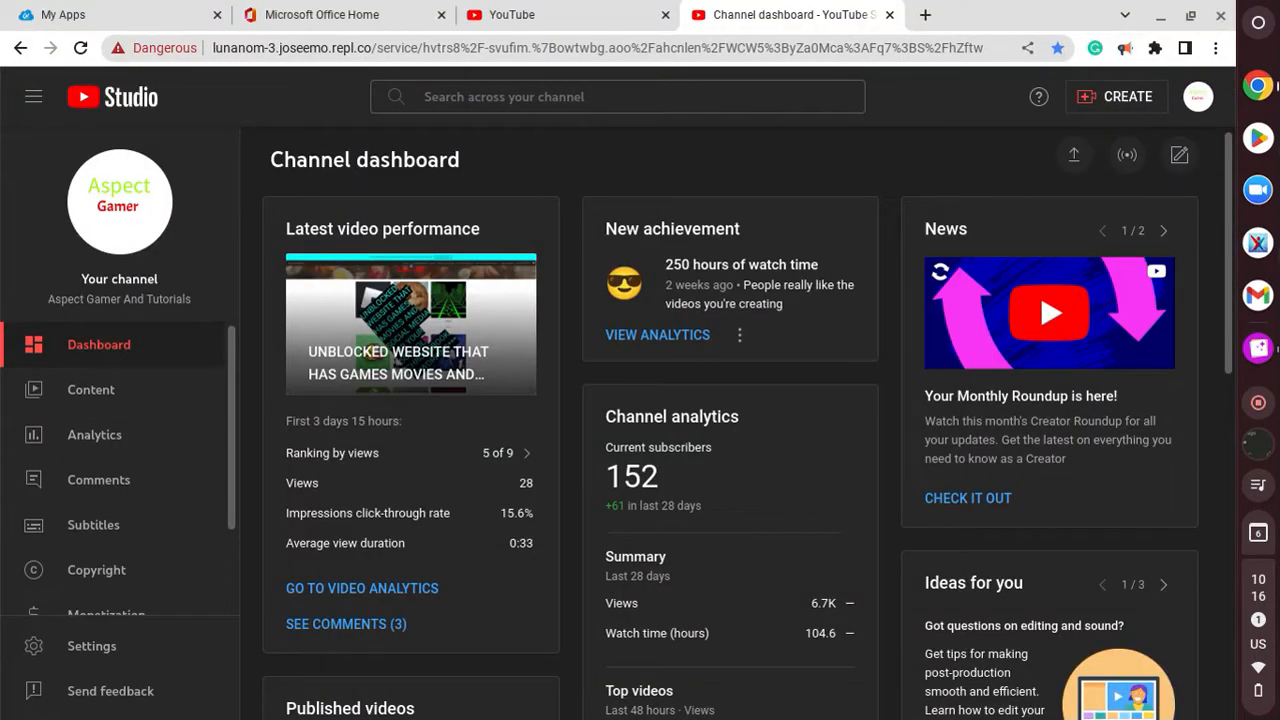
mouse_move(1256, 138)
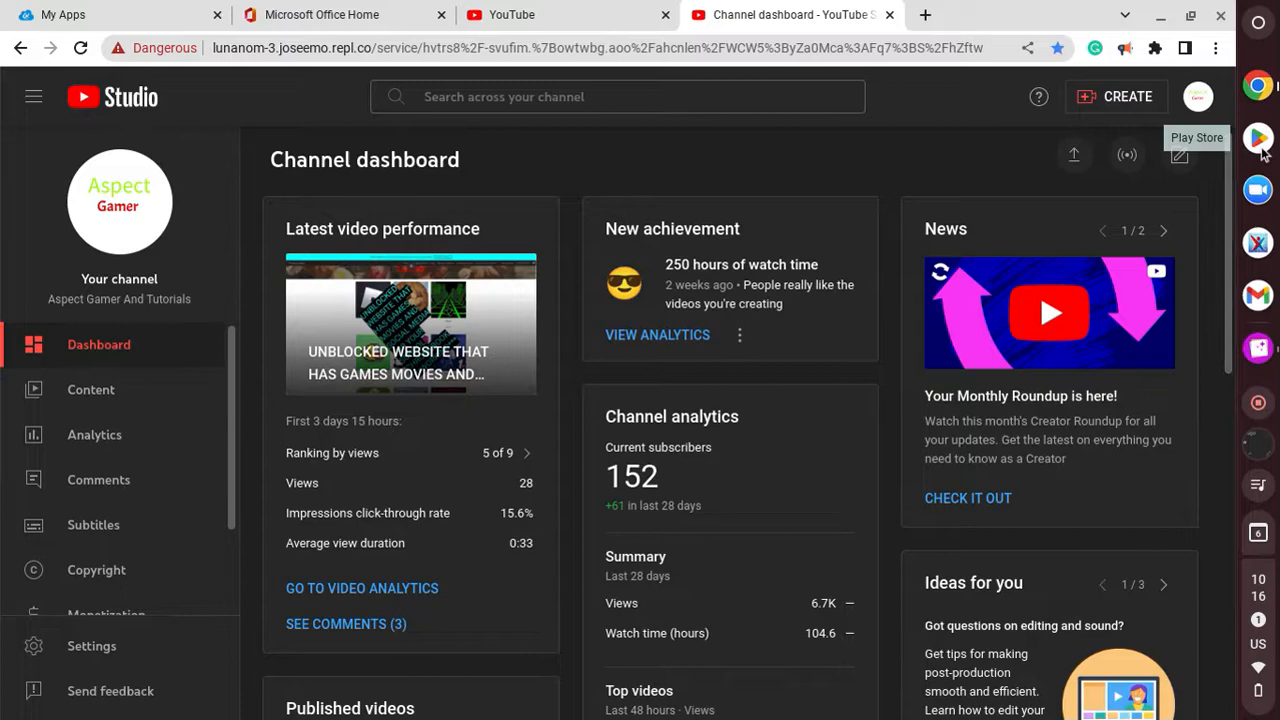
Launch the Play Store from the shelf and scroll through its featured apps.
left_click(1256, 138)
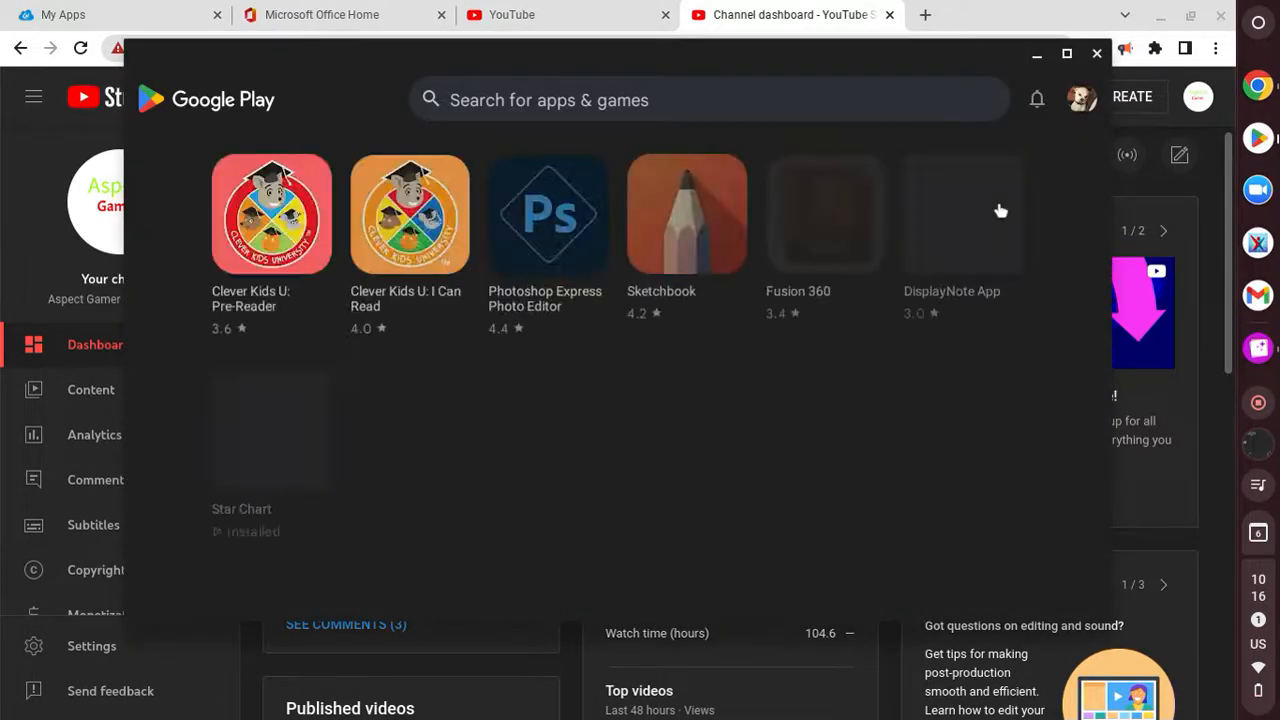
scroll("down", 3)
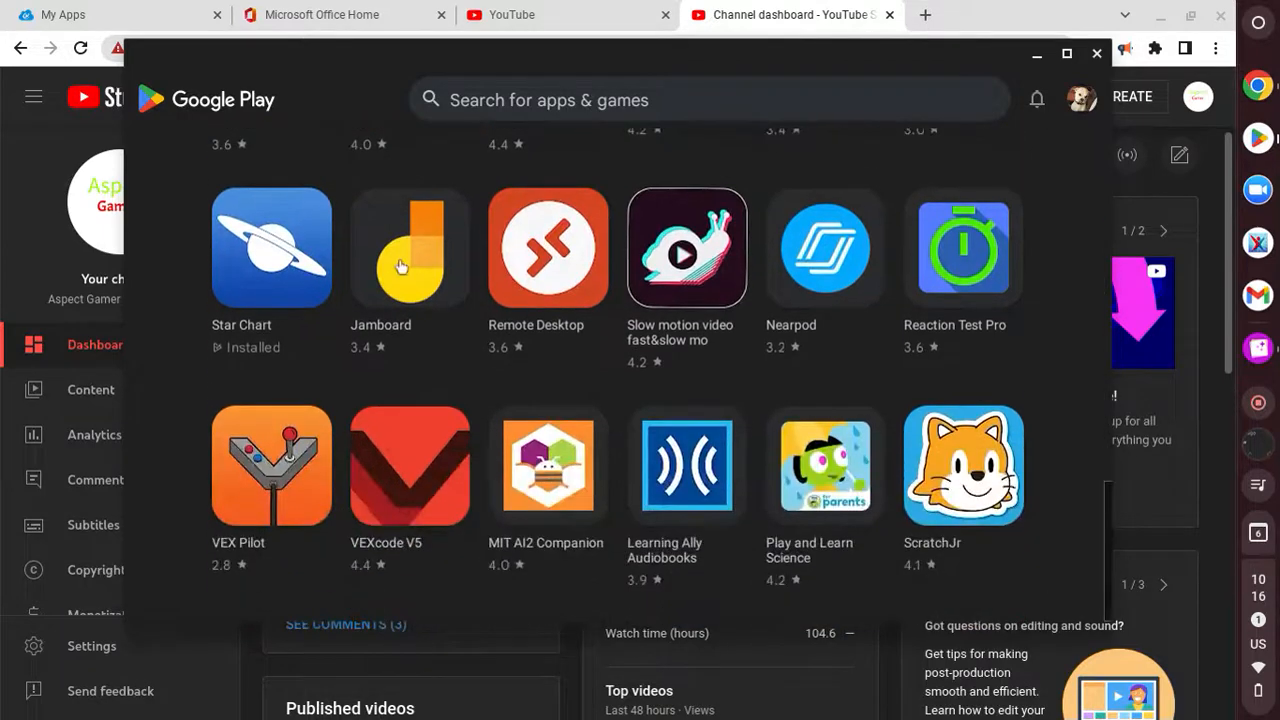
scroll("up", 3)
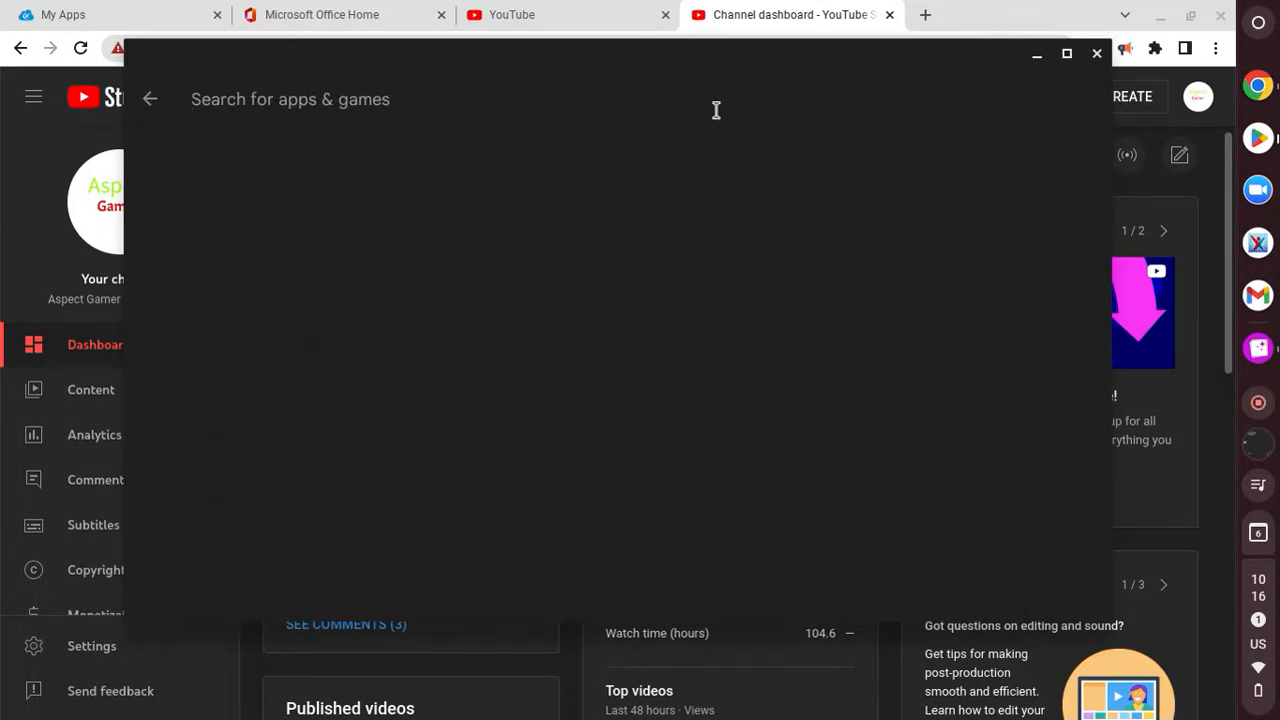
Search 'fusion', pick the Fusion 360 suggestion and start installing it.
type("fusi")
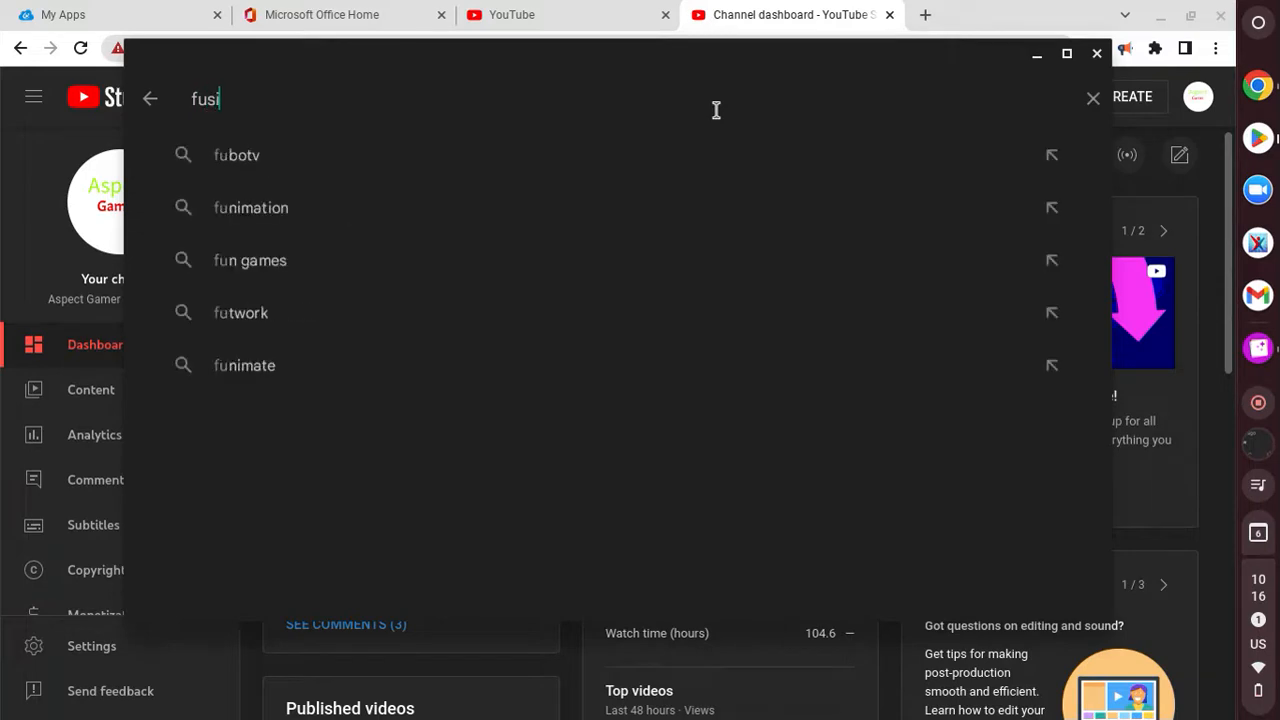
type("on")
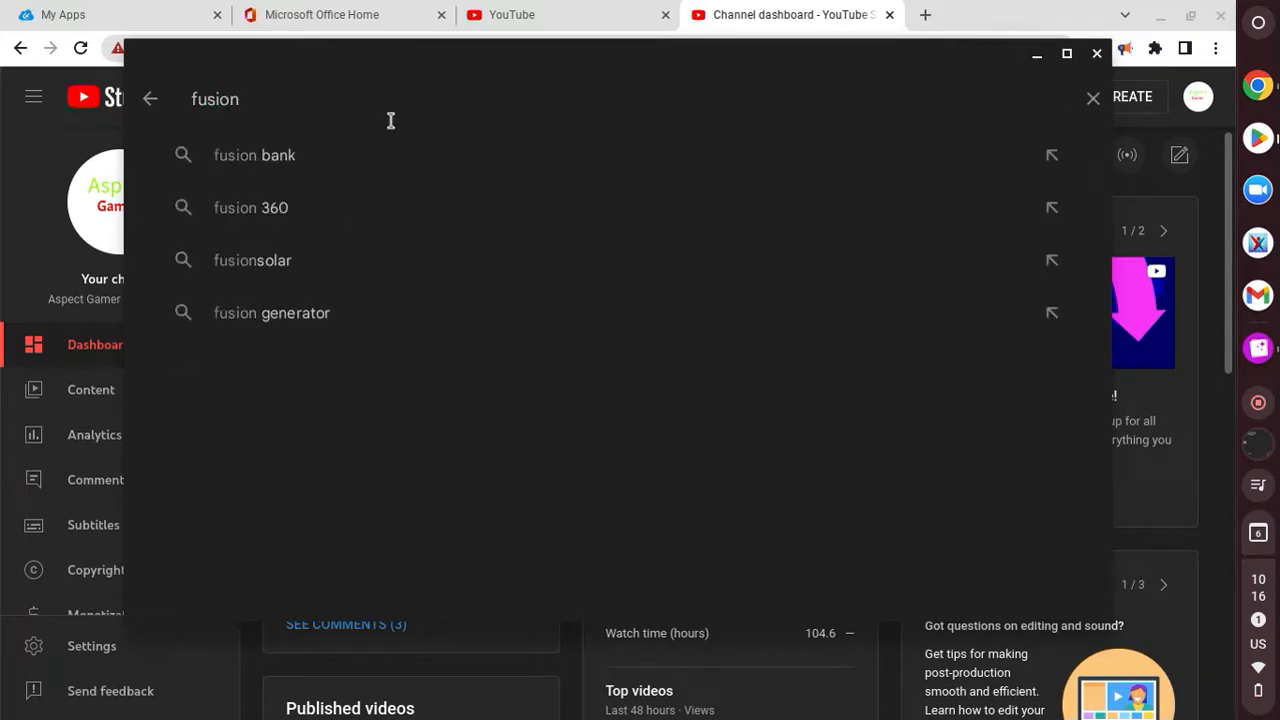
left_click(250, 206)
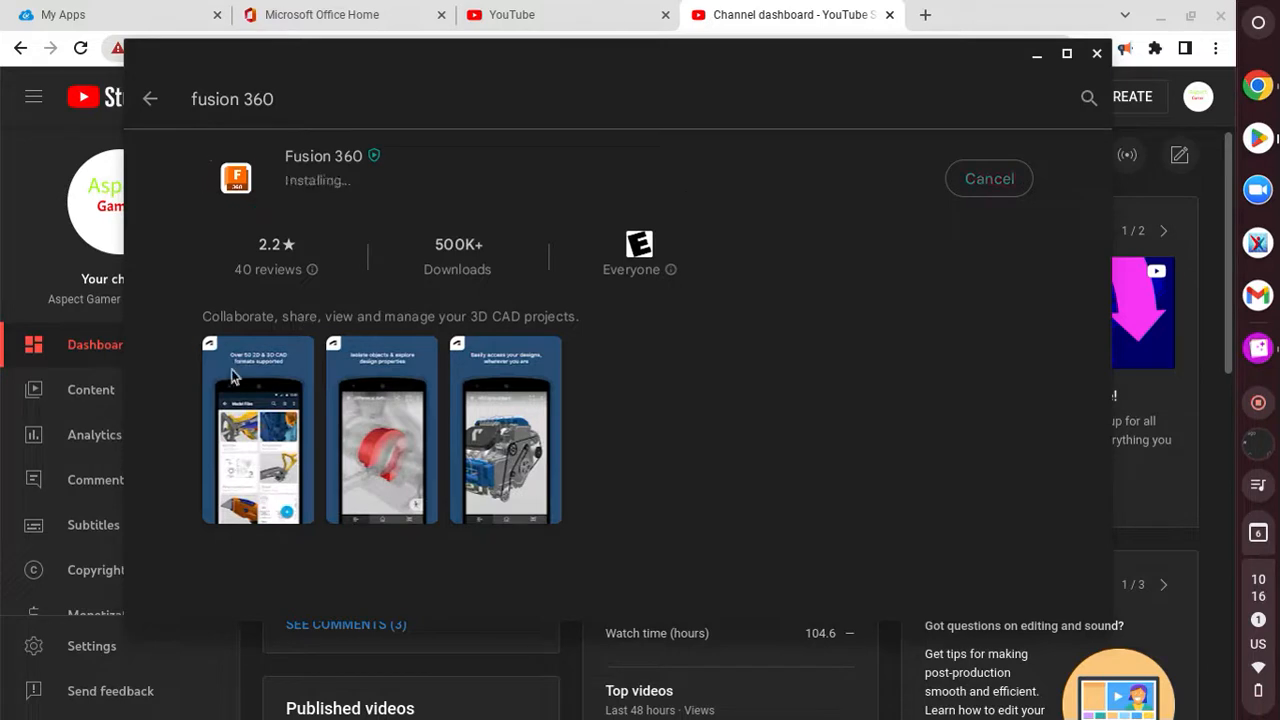
mouse_move(404, 390)
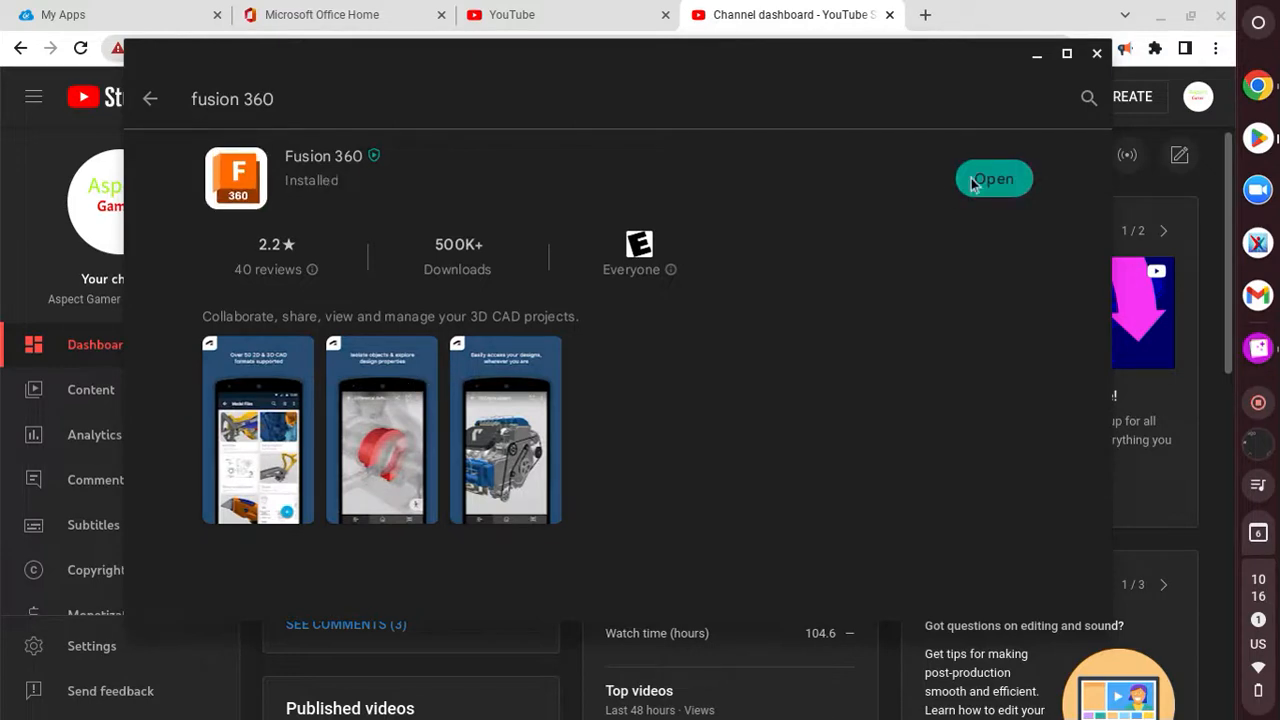
Launch Fusion 360 and switch its window from Phone to Resizable, allowing the resize.
left_click(992, 178)
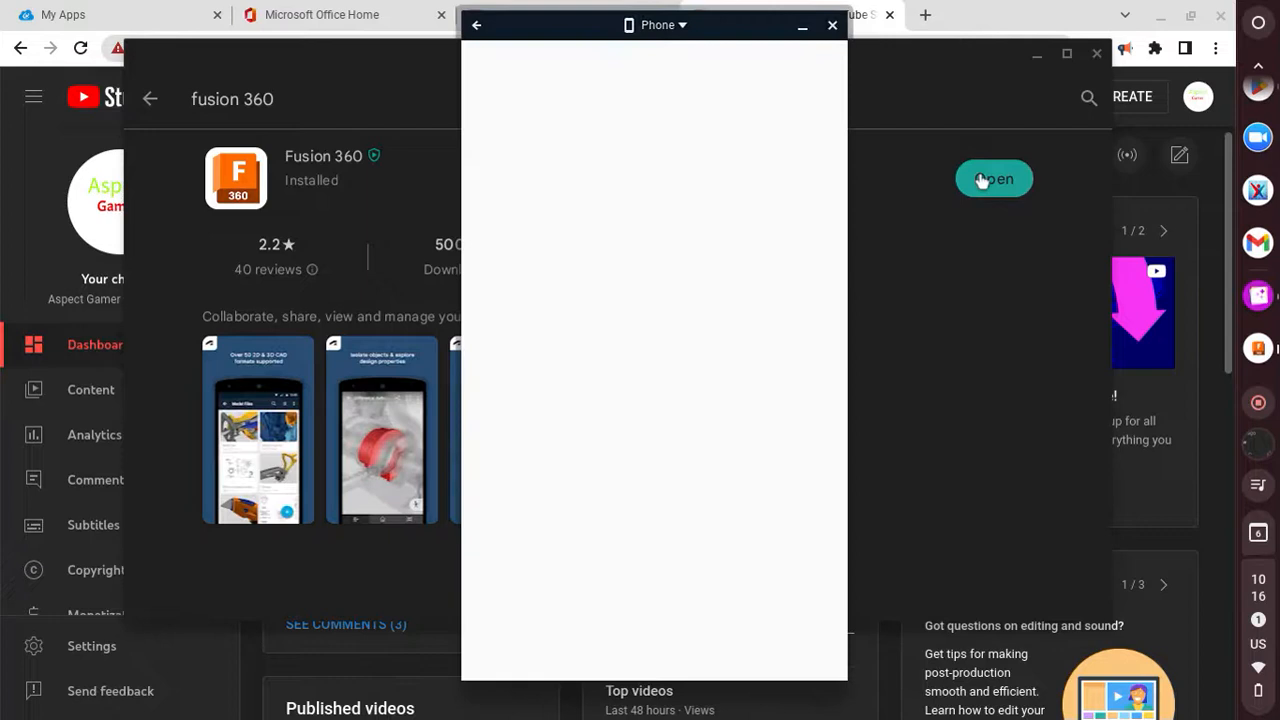
left_click(656, 24)
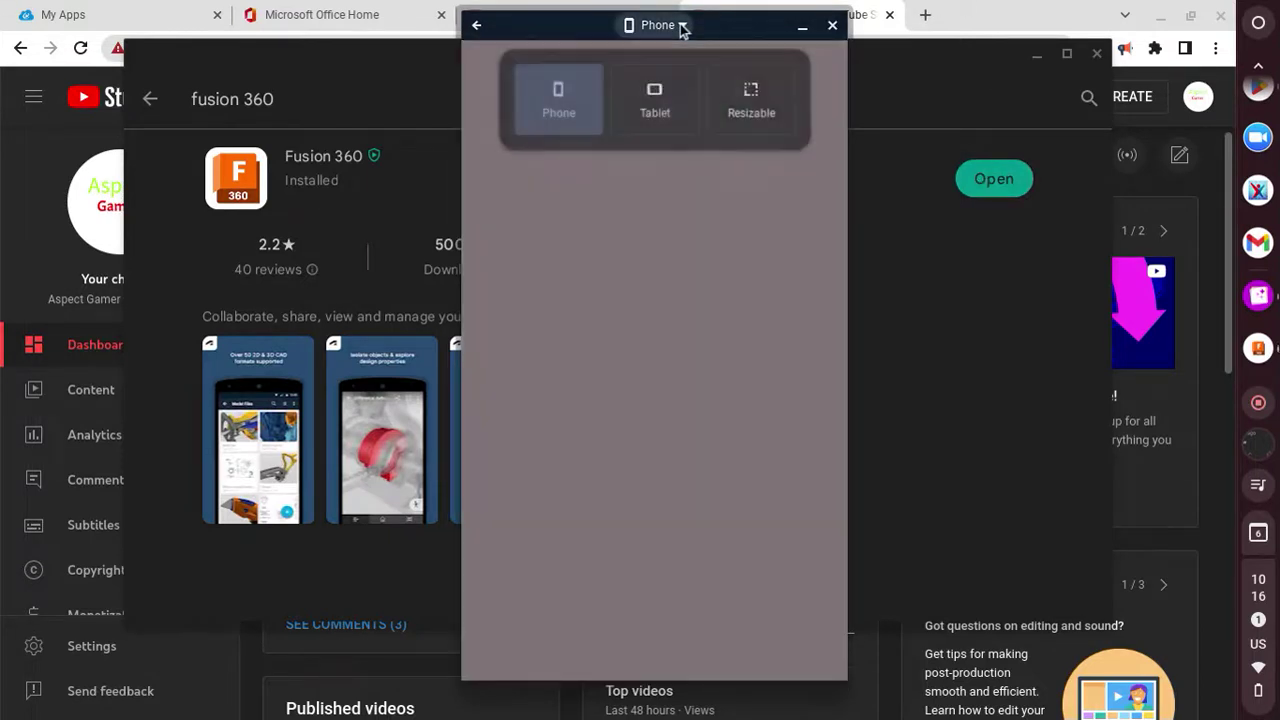
left_click(752, 98)
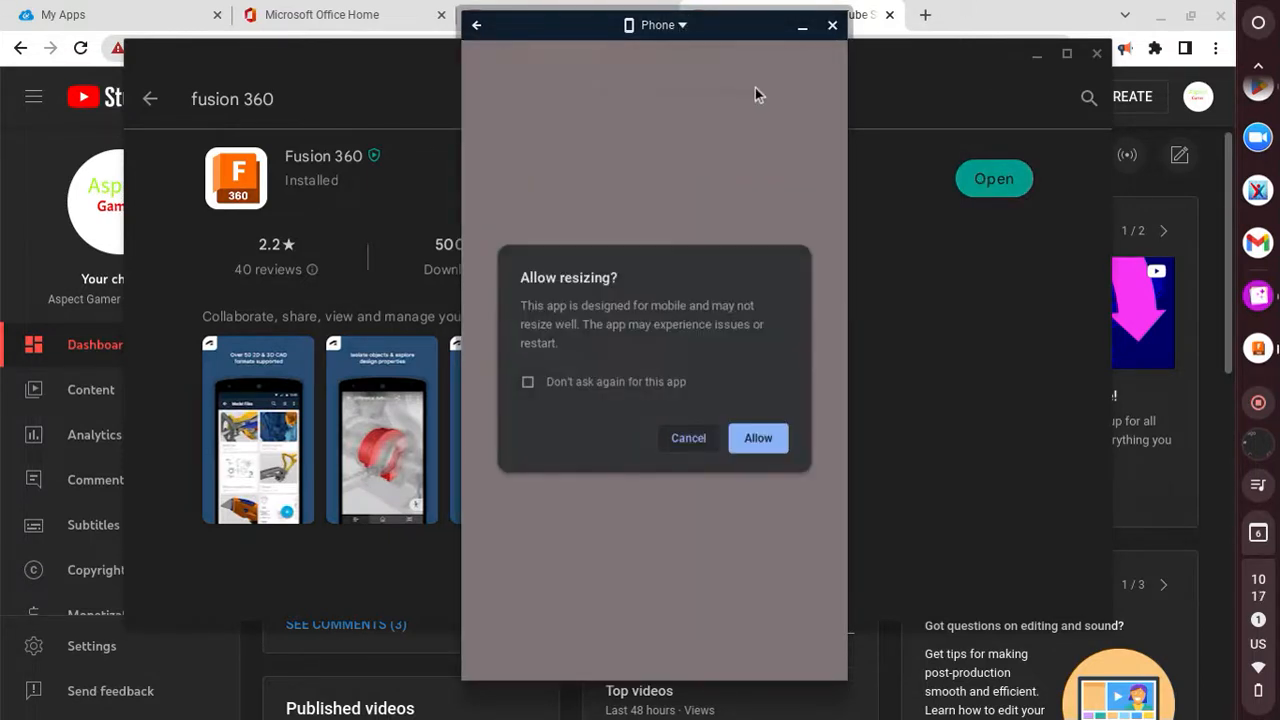
left_click(758, 438)
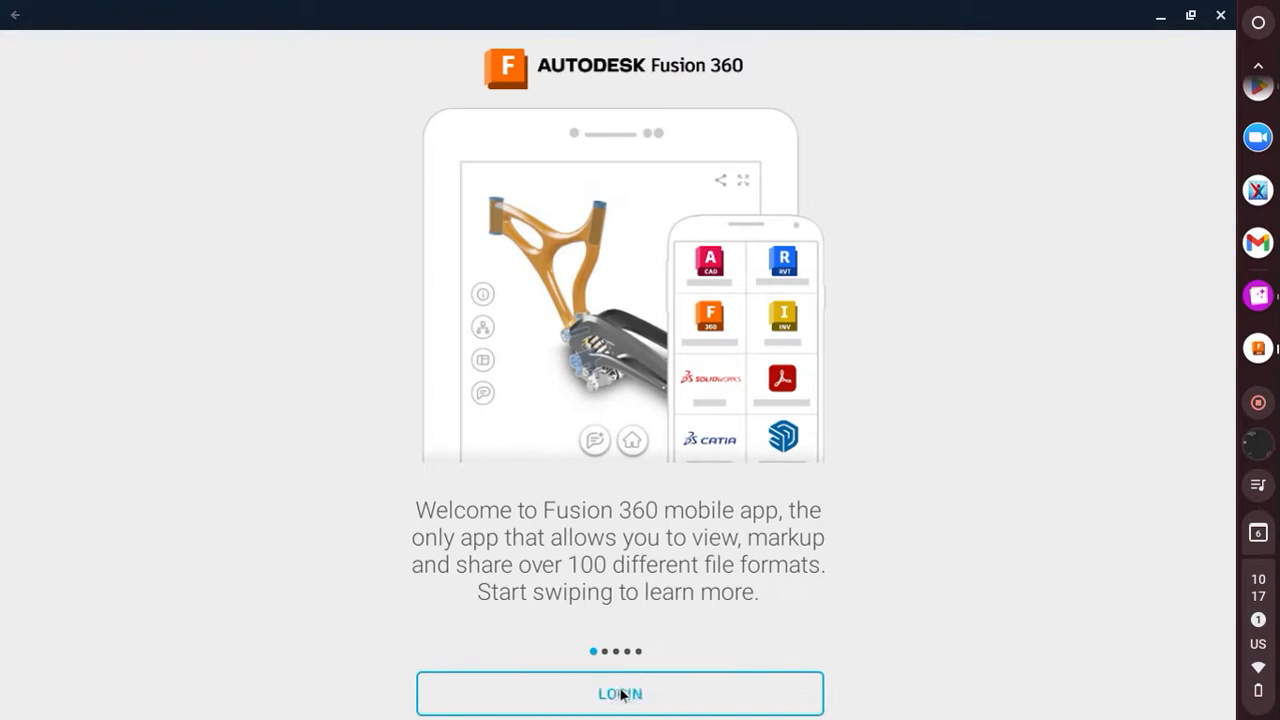
mouse_move(650, 698)
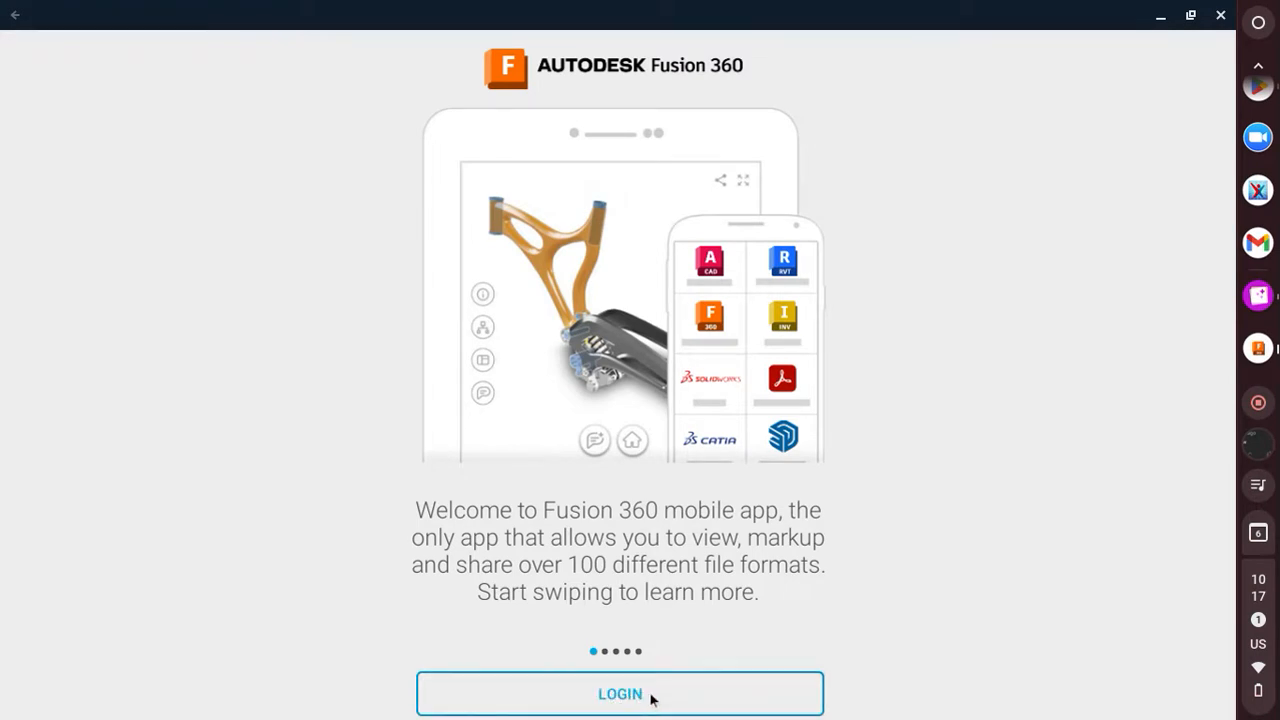
Go through LOGIN and CREATE ACCOUNT to reach the Autodesk Privacy Statement page.
left_click(620, 692)
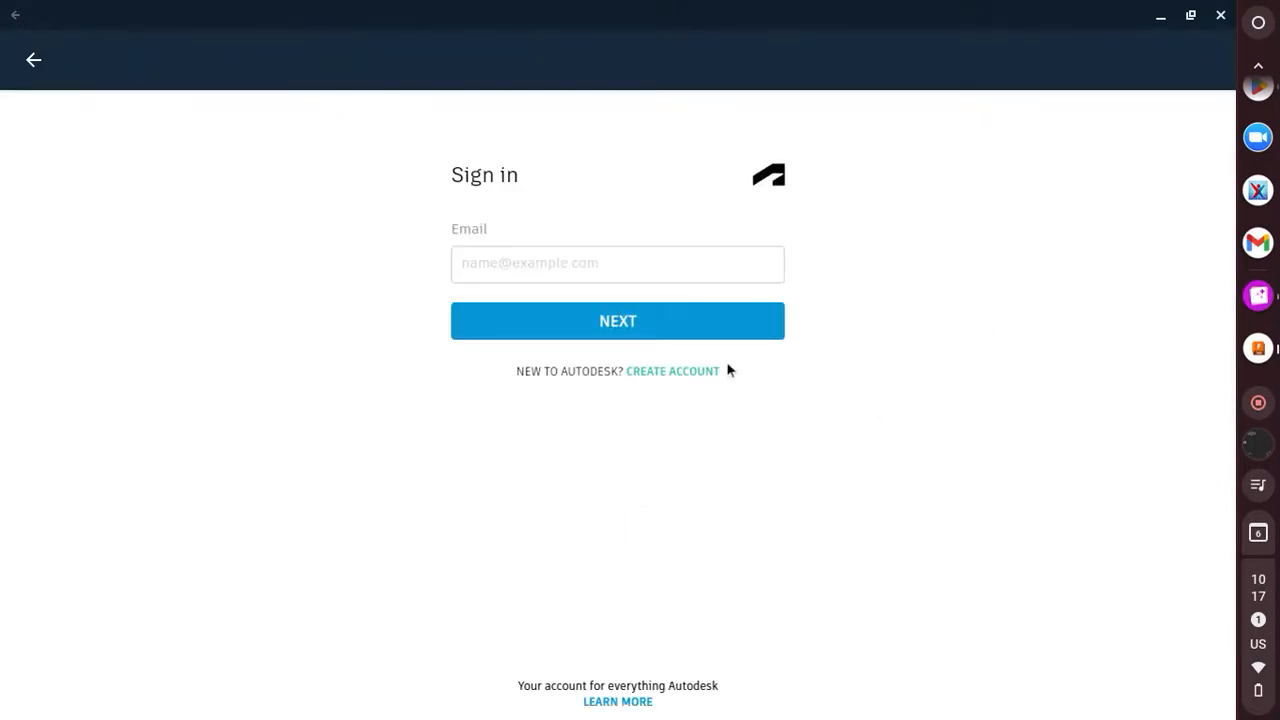
mouse_move(672, 370)
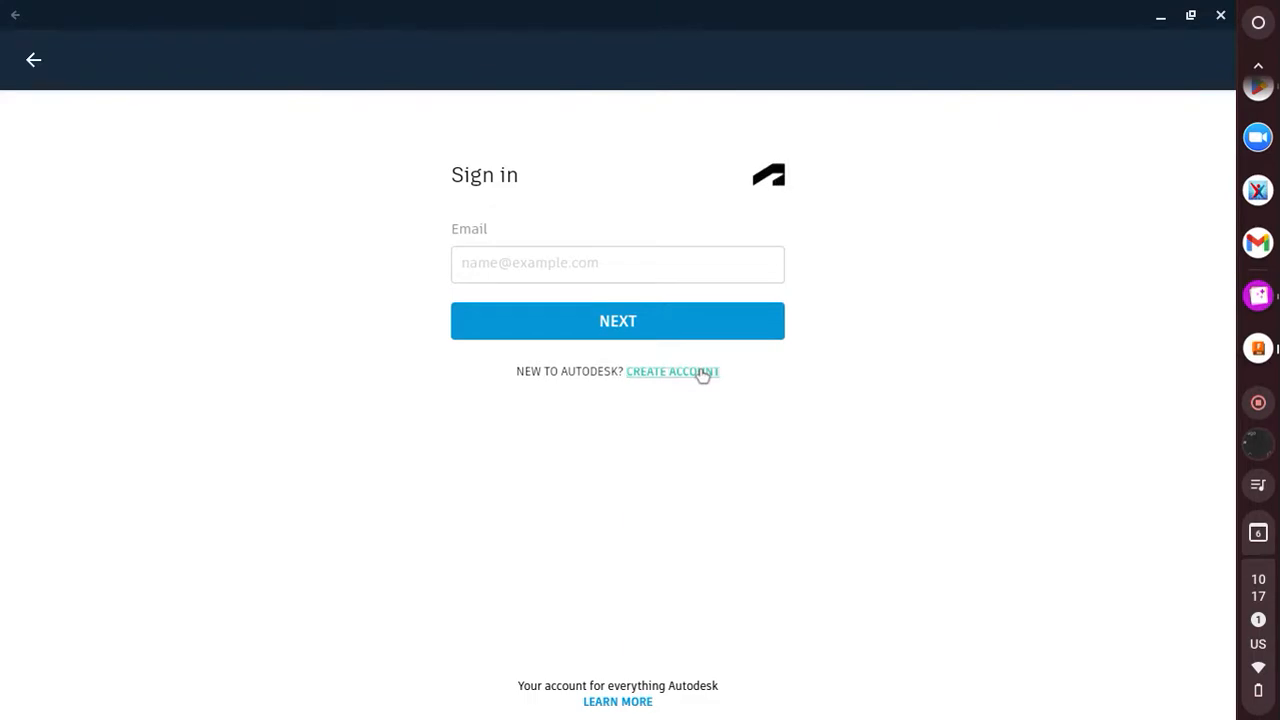
left_click(672, 370)
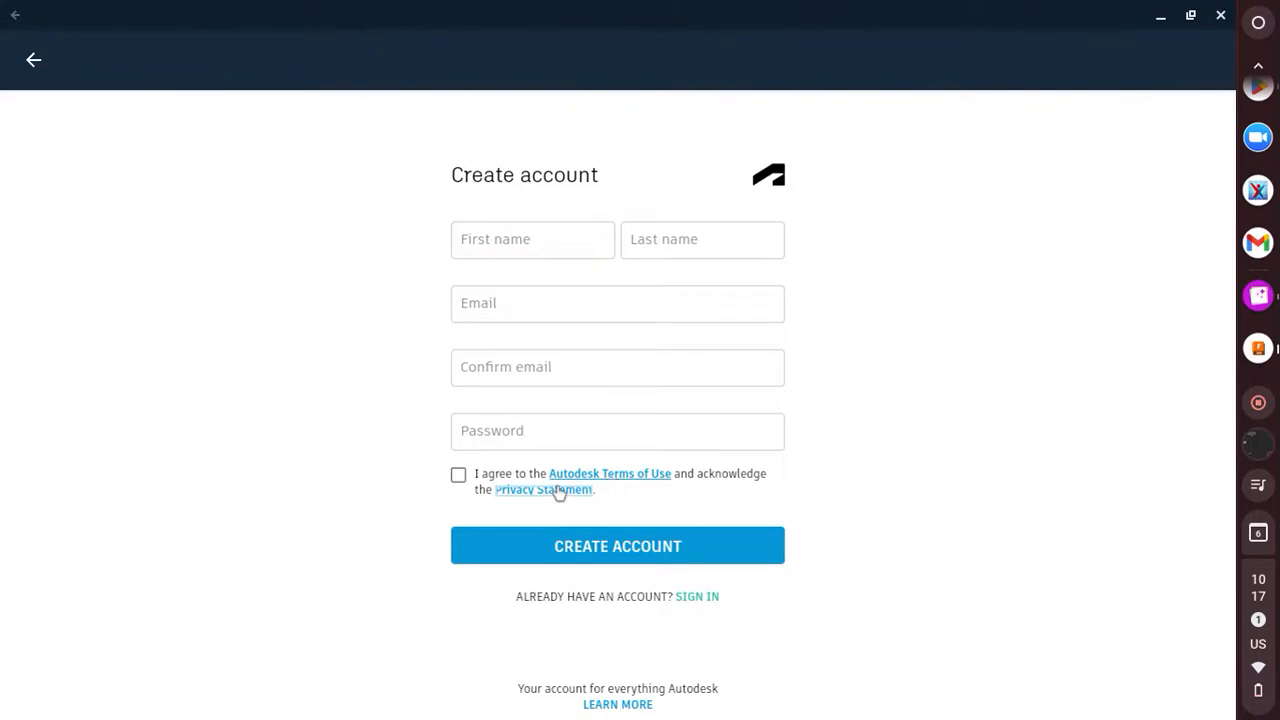
left_click(544, 488)
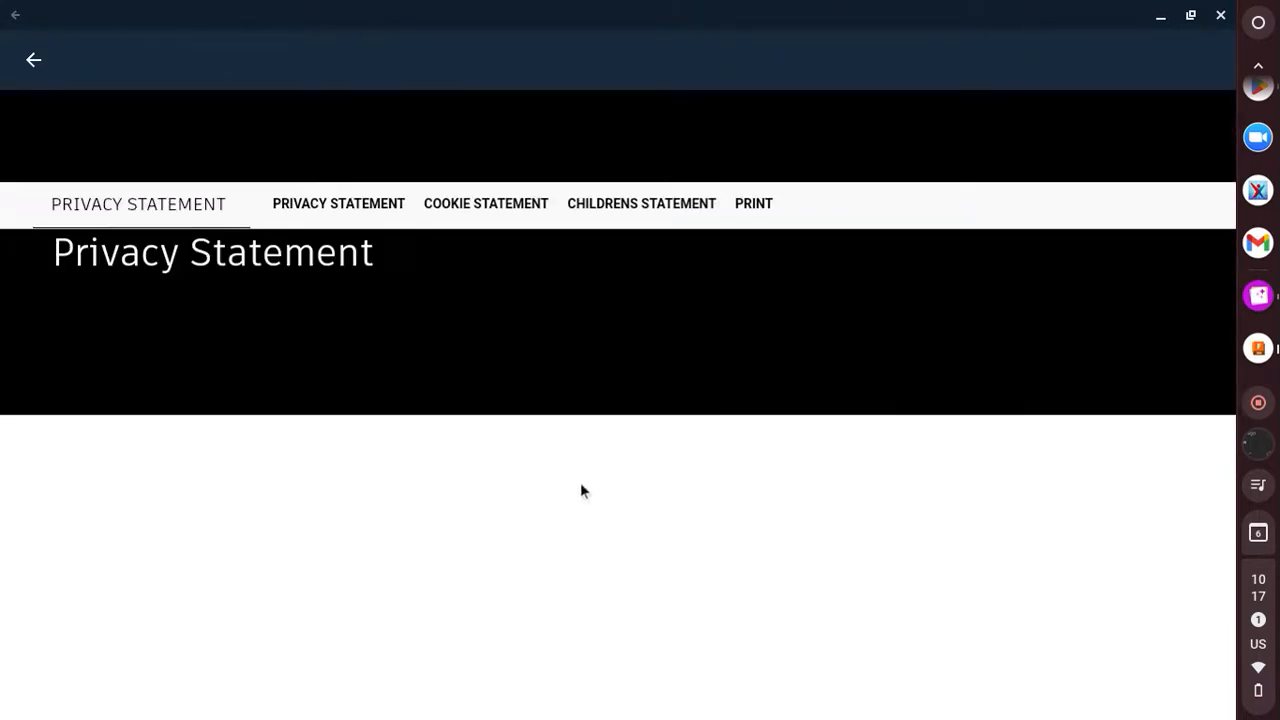
scroll("down", 3)
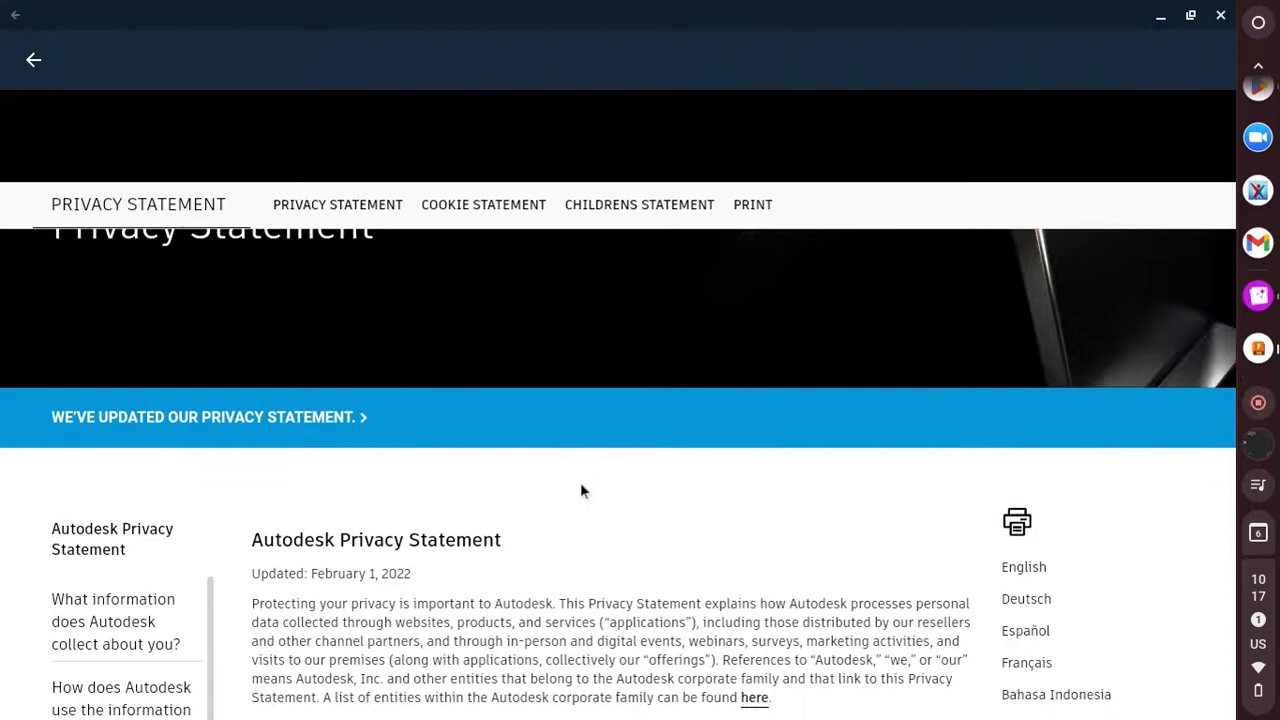
scroll("down", 3)
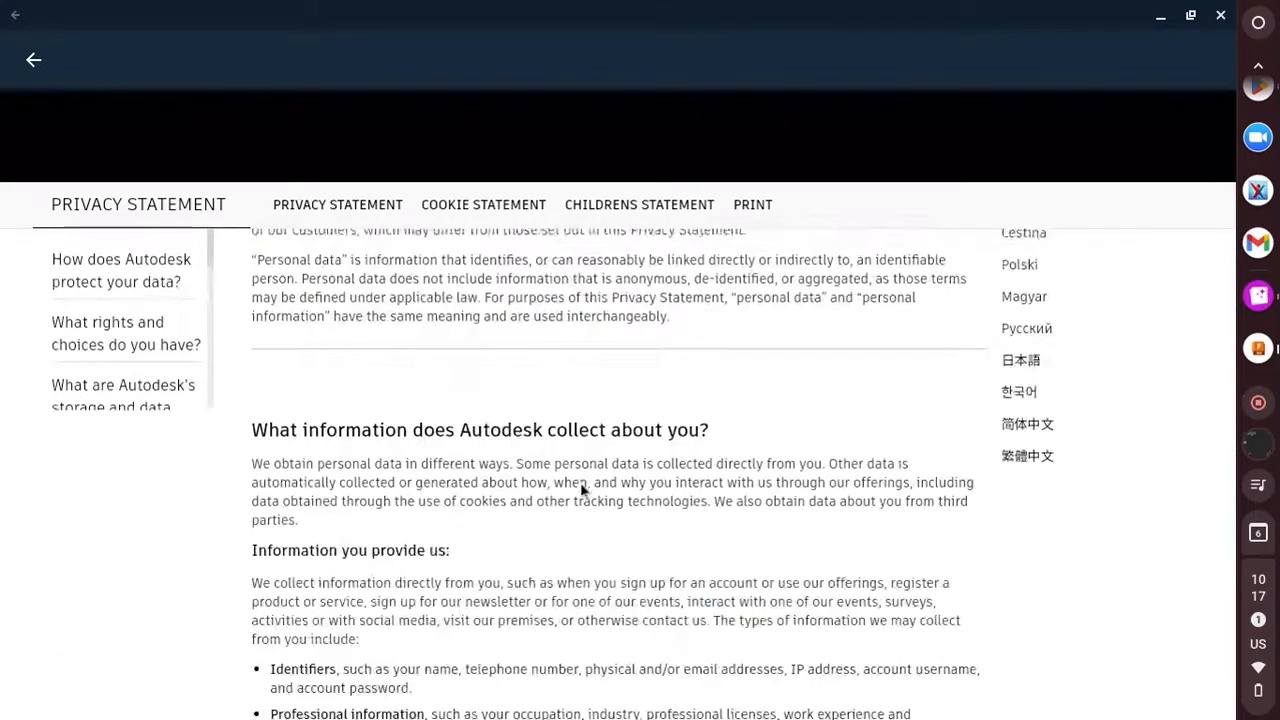
scroll("down", 3)
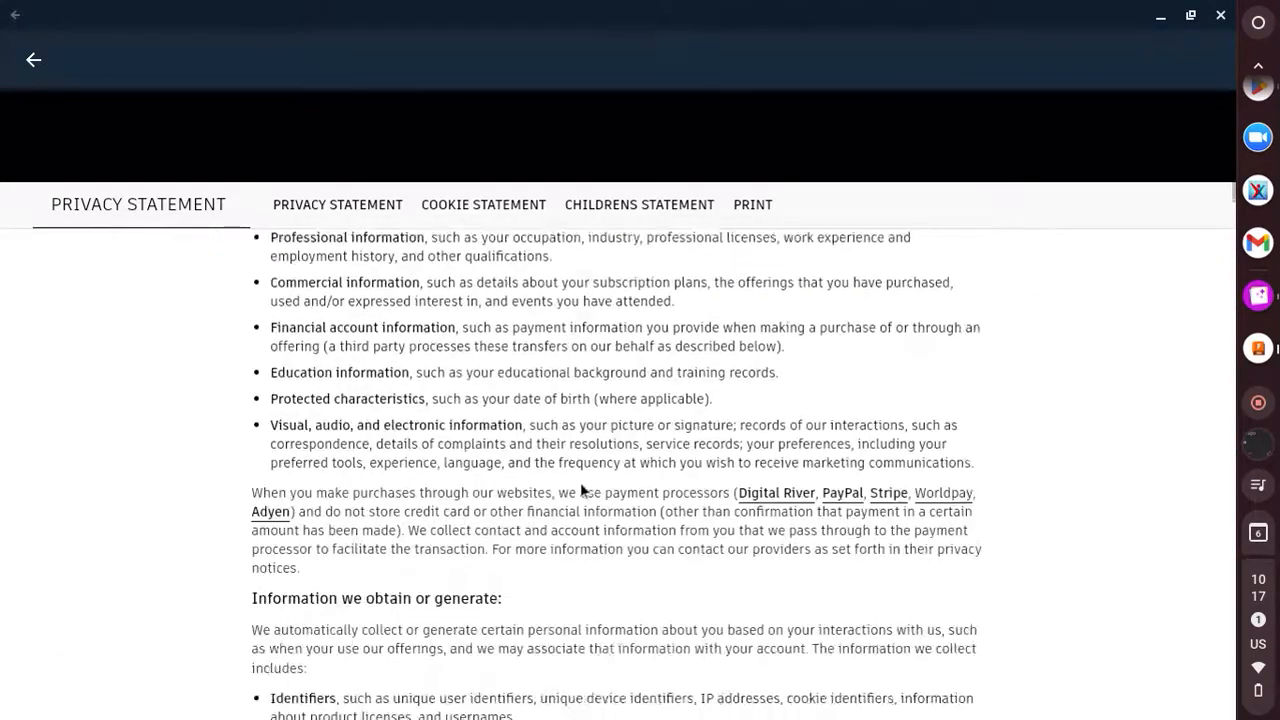
scroll("down", 3)
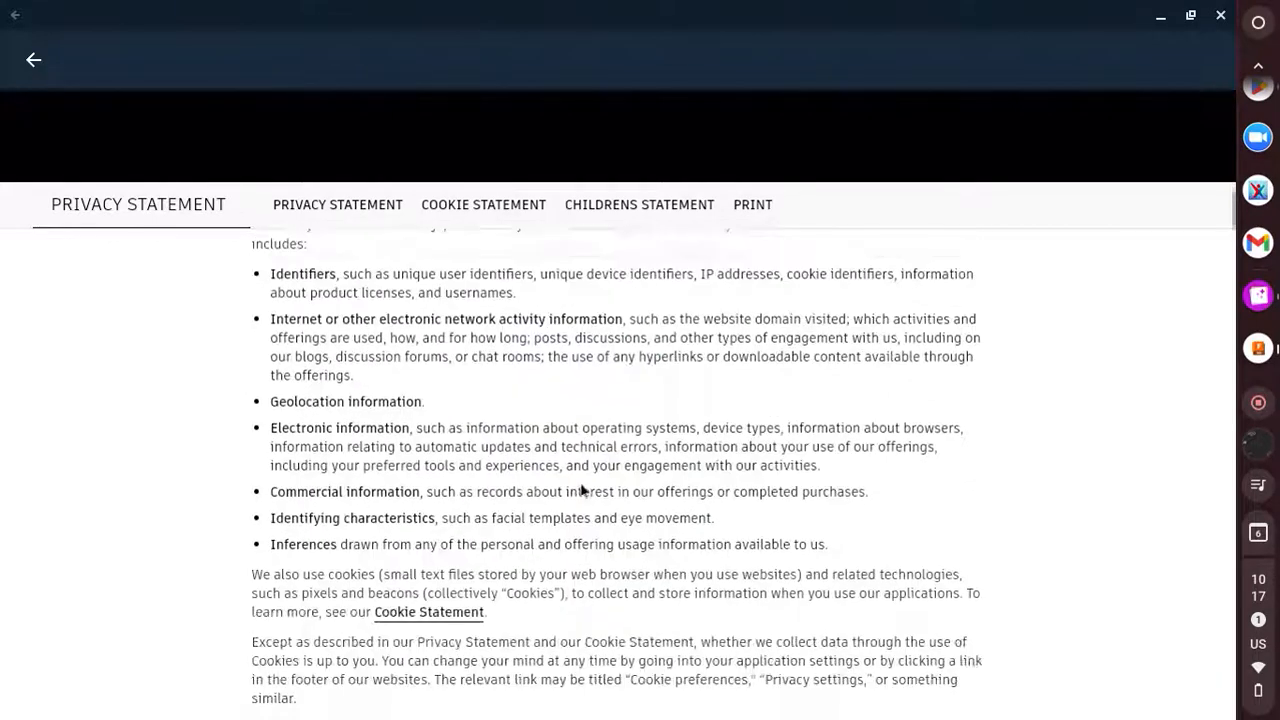
scroll("down", 3)
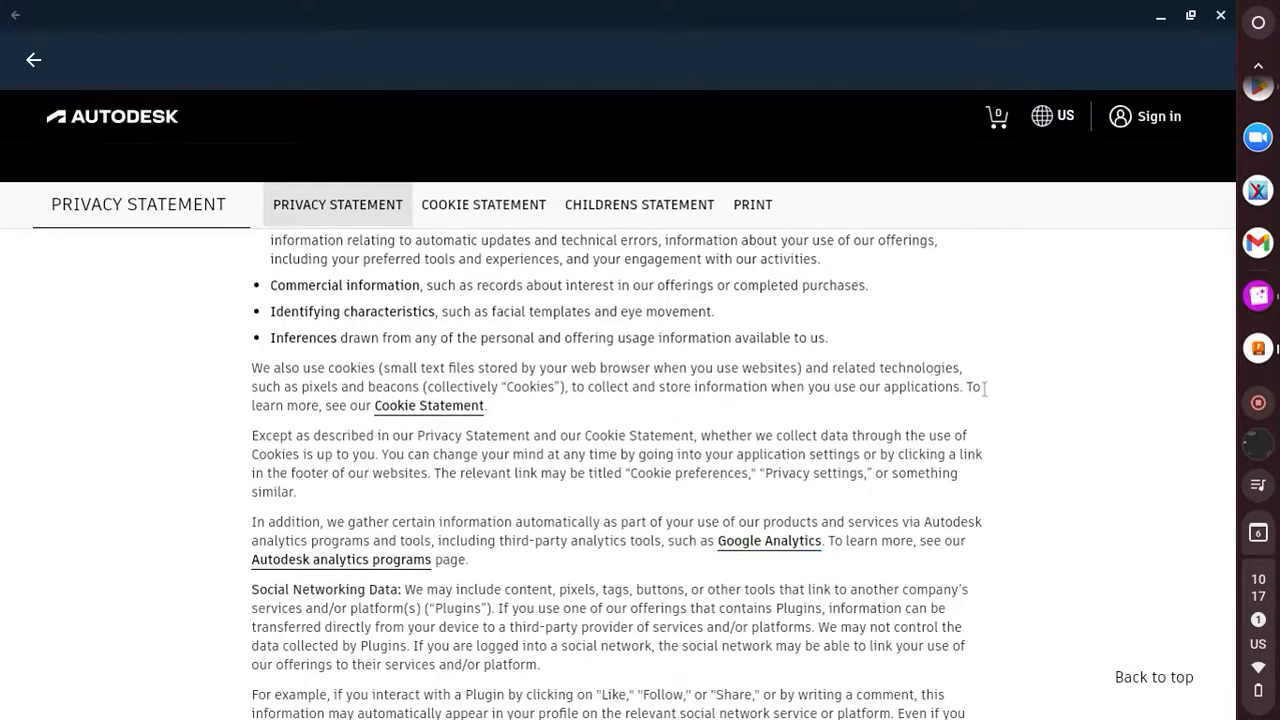
Reach Google's Privacy & Terms page and bring up the Google apps grid menu.
left_click(768, 540)
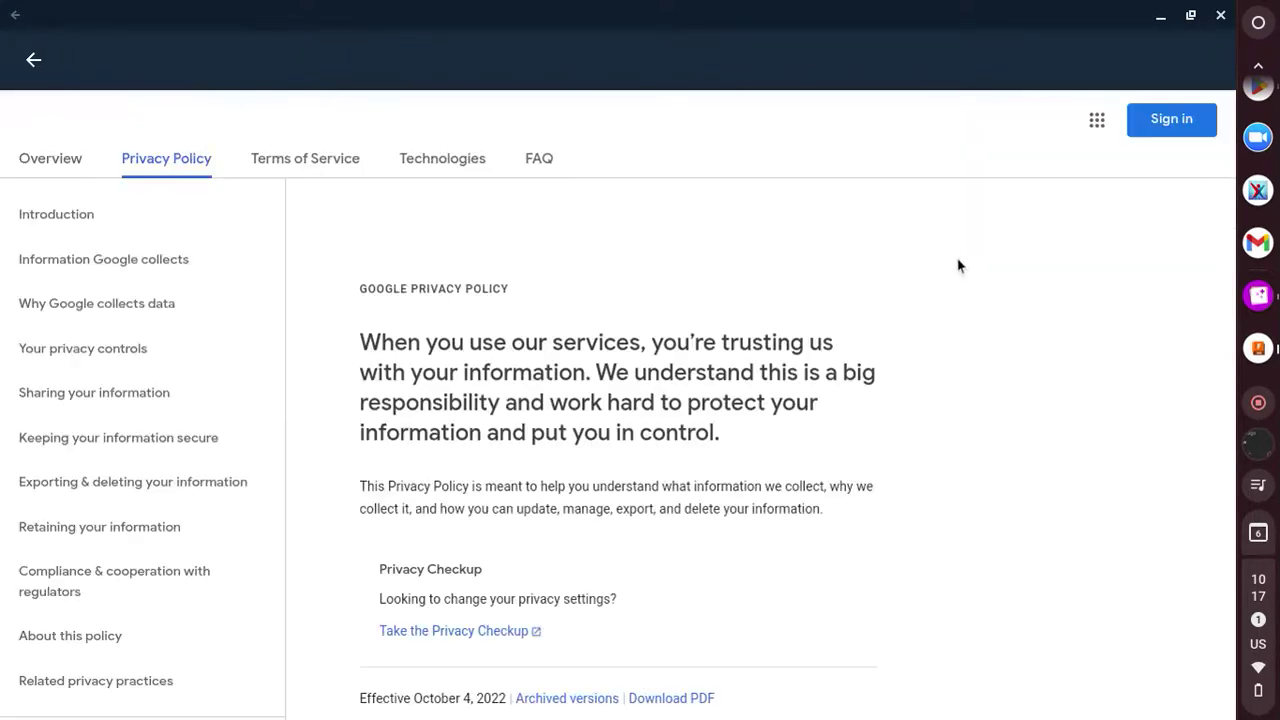
scroll("up", 3)
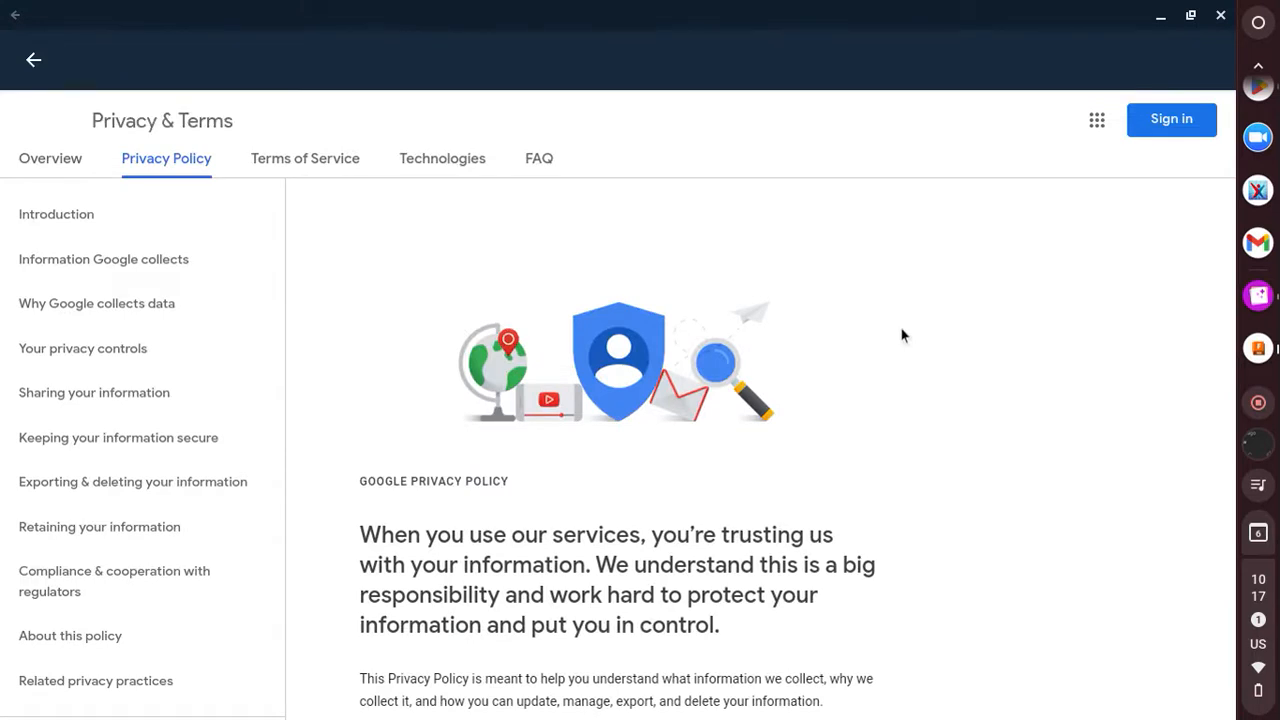
mouse_move(1044, 148)
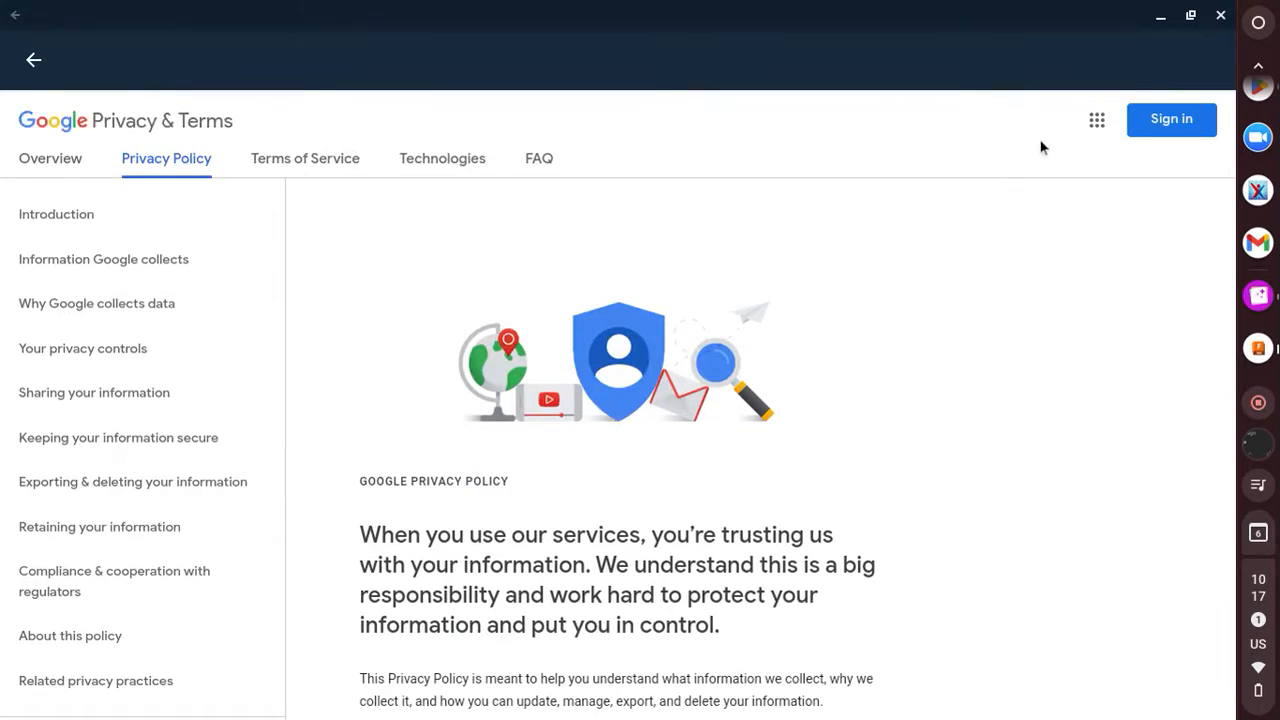
left_click(1096, 120)
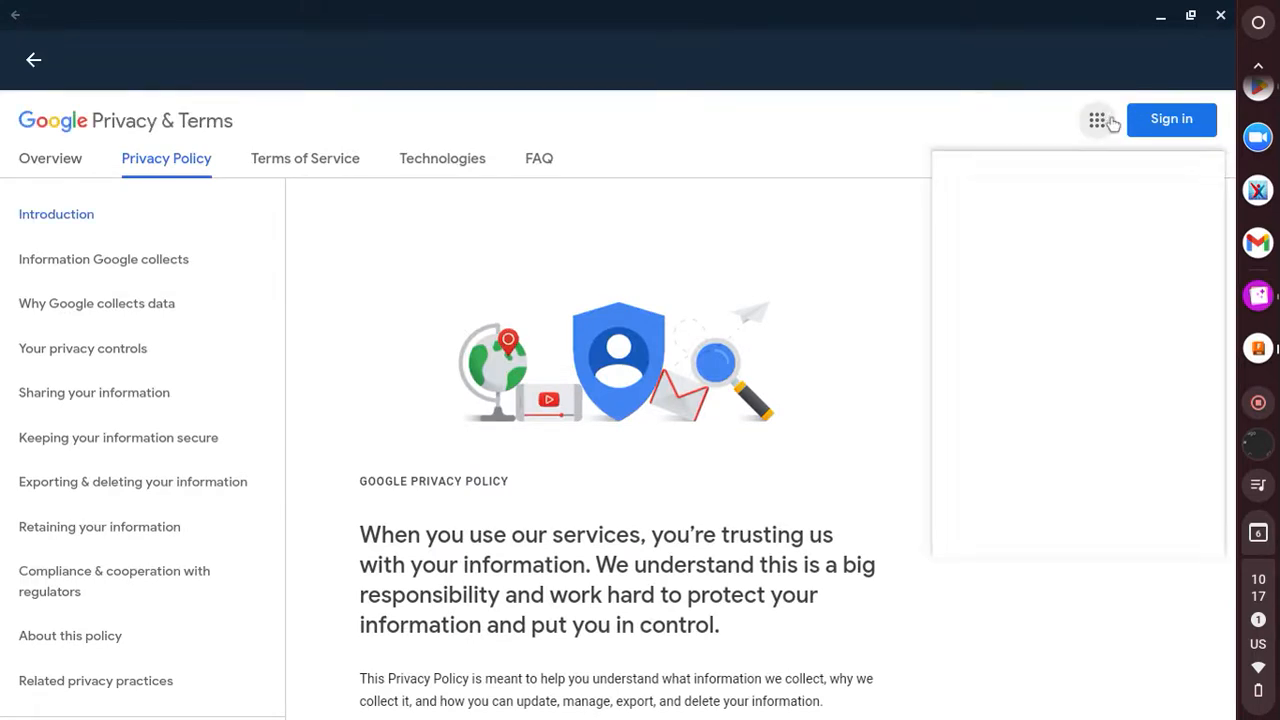
left_click(1096, 120)
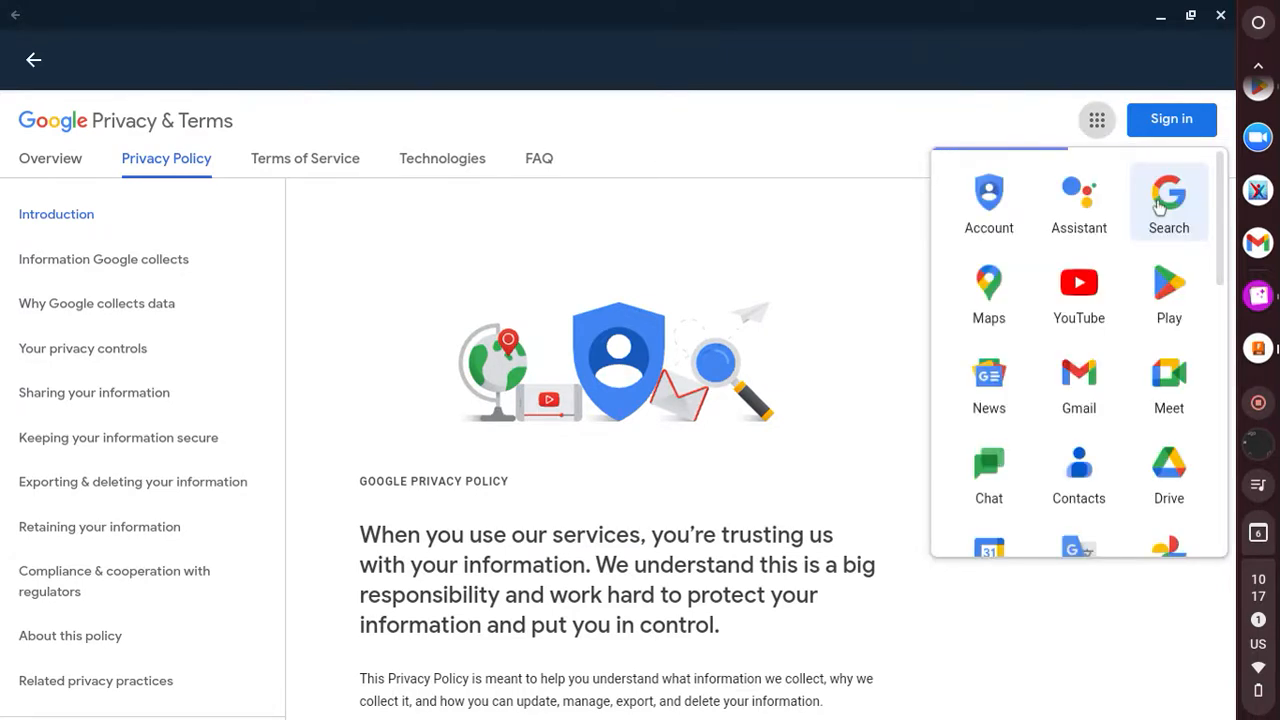
mouse_move(1068, 300)
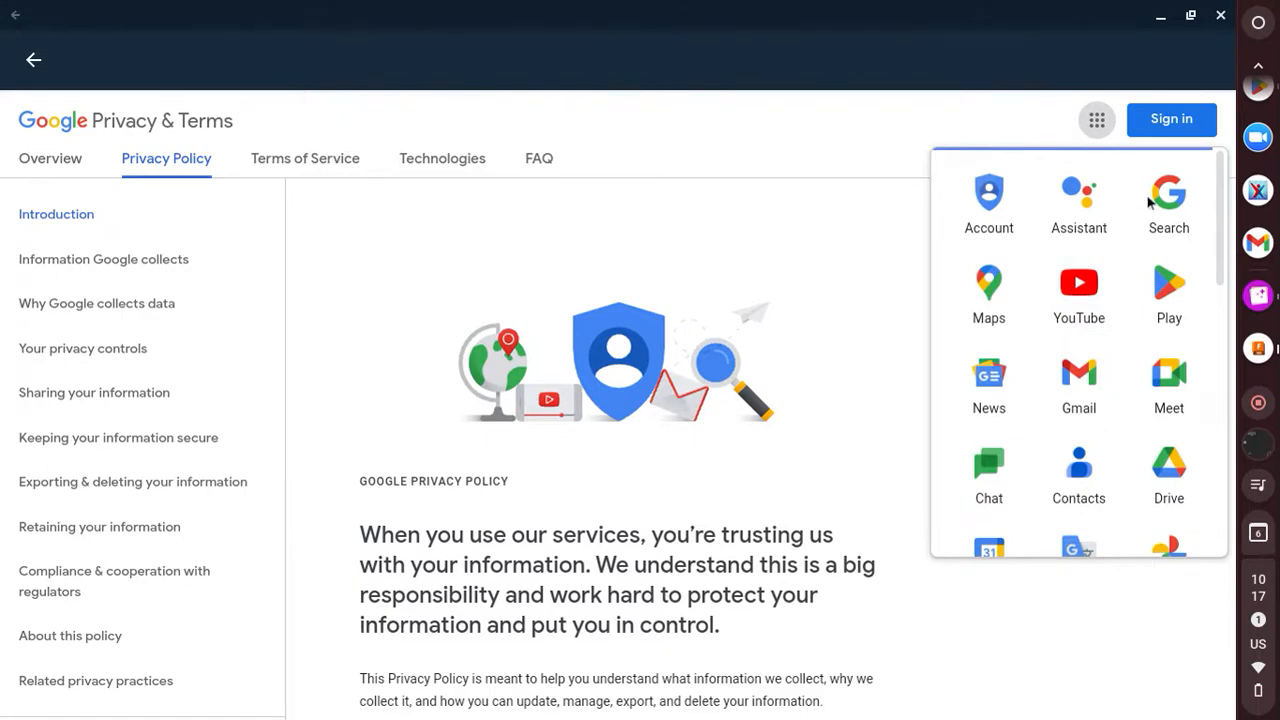
Go to Google Search from the apps grid and search for 'roblox now.gg'.
left_click(1168, 200)
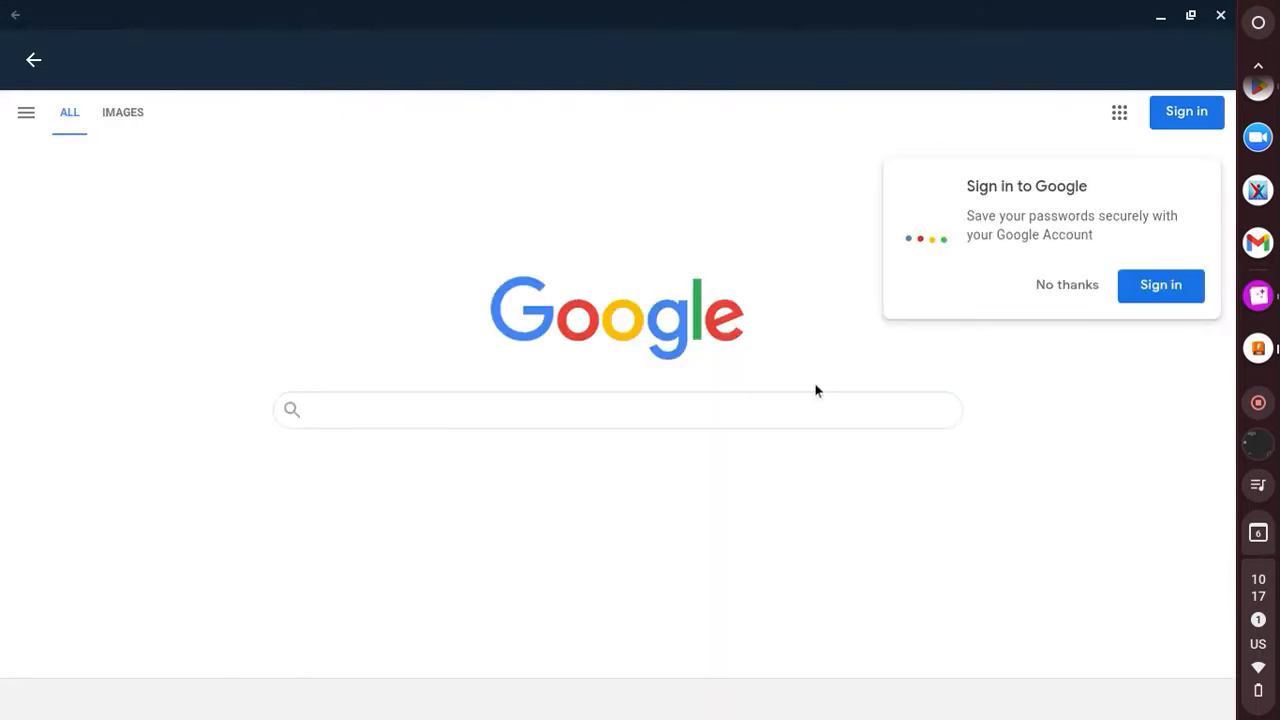
left_click(616, 410)
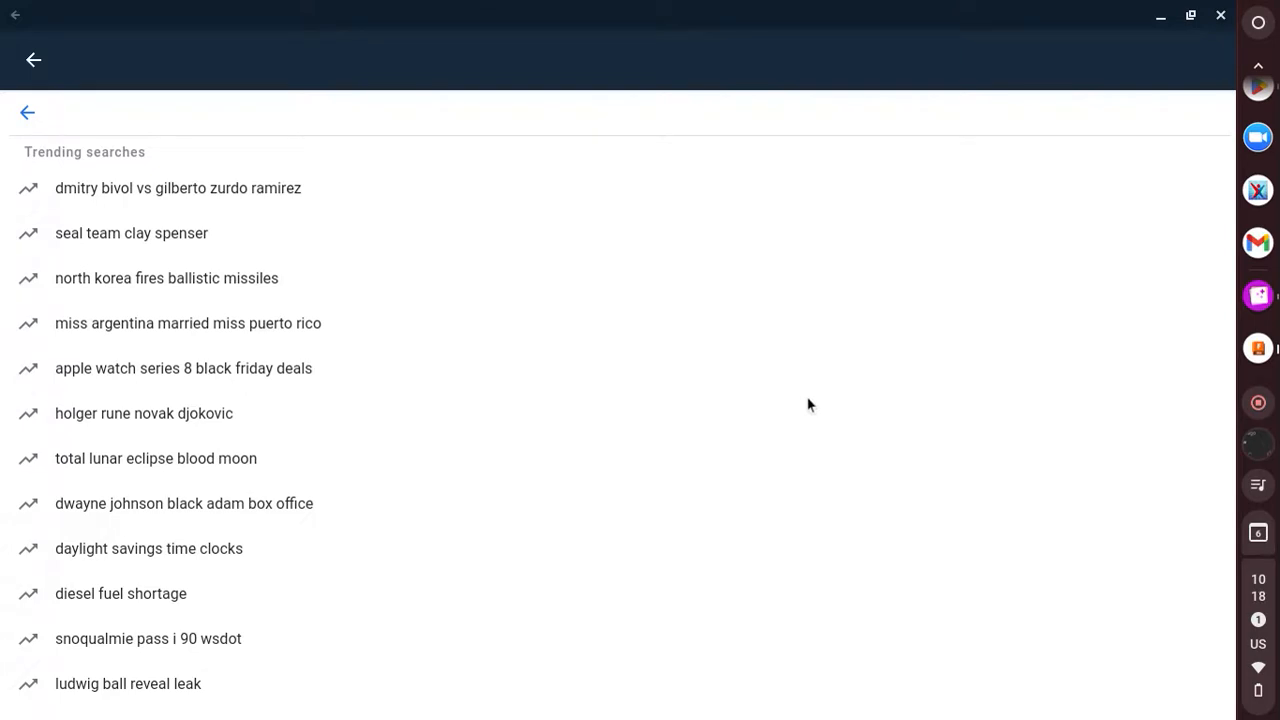
type("roblox n")
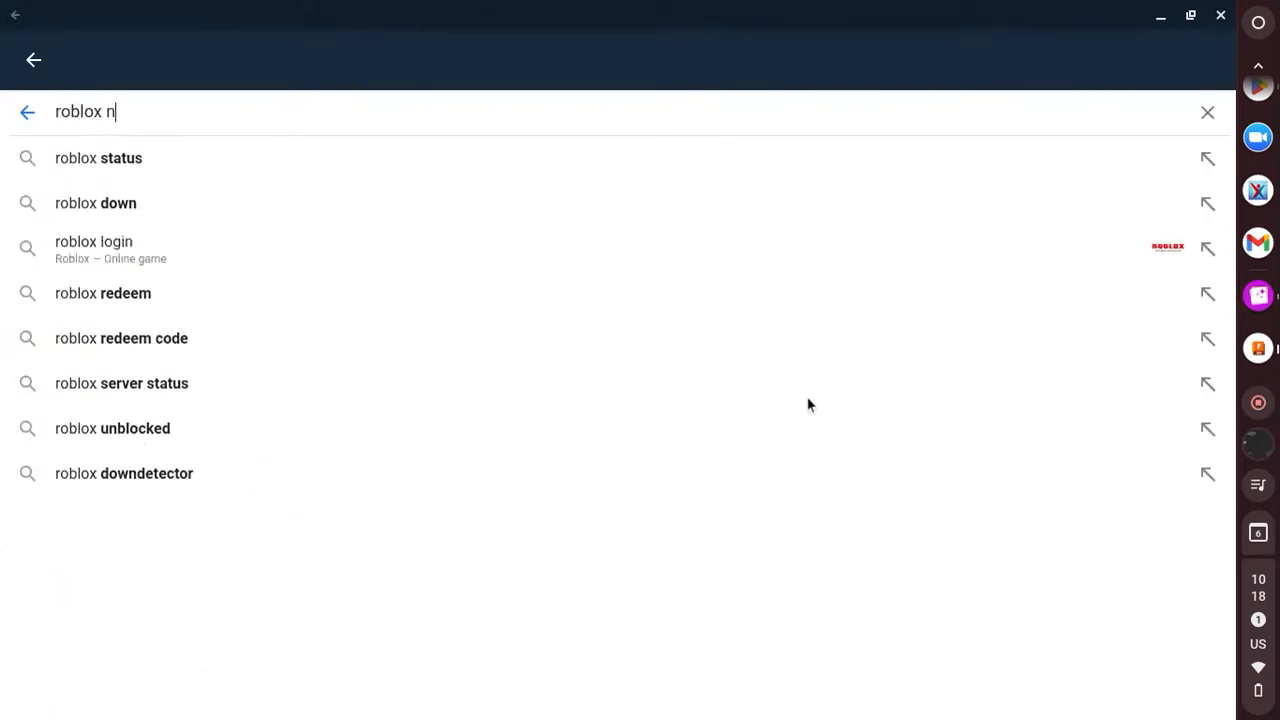
type("ow.gg")
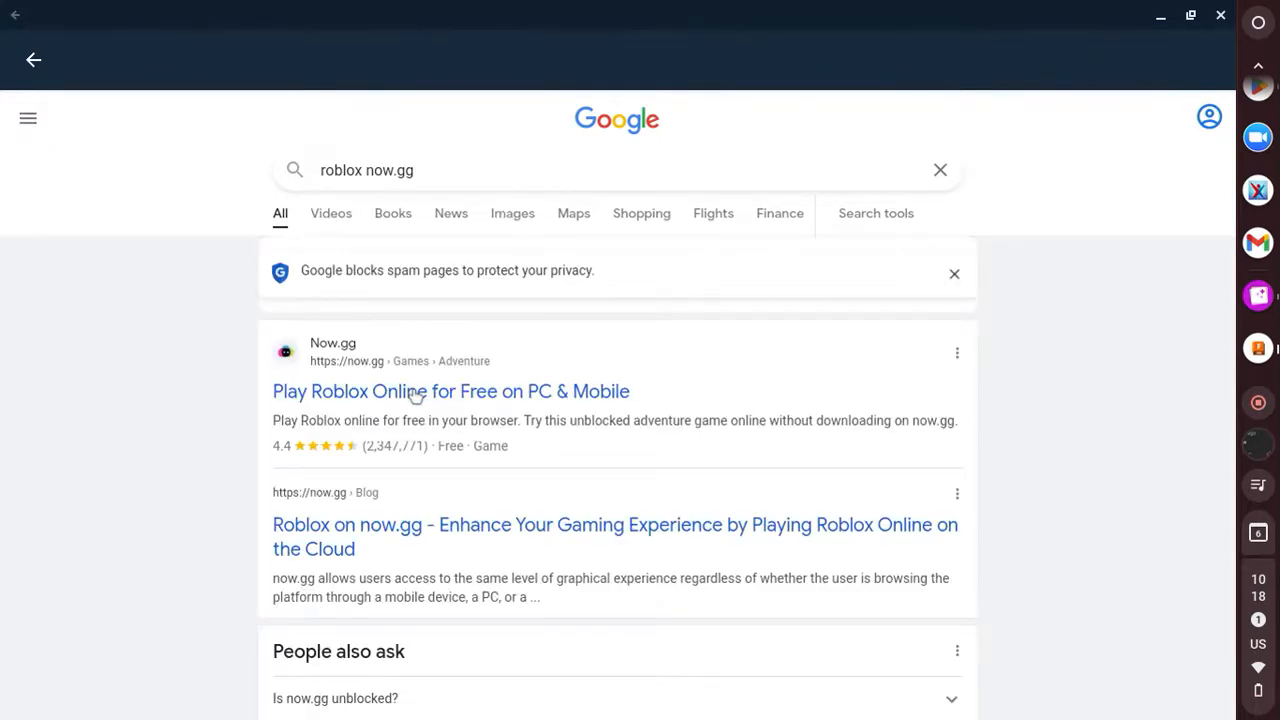
Launch the 'Play Roblox Online for Free' now.gg result, then return to the Google search box.
left_click(450, 390)
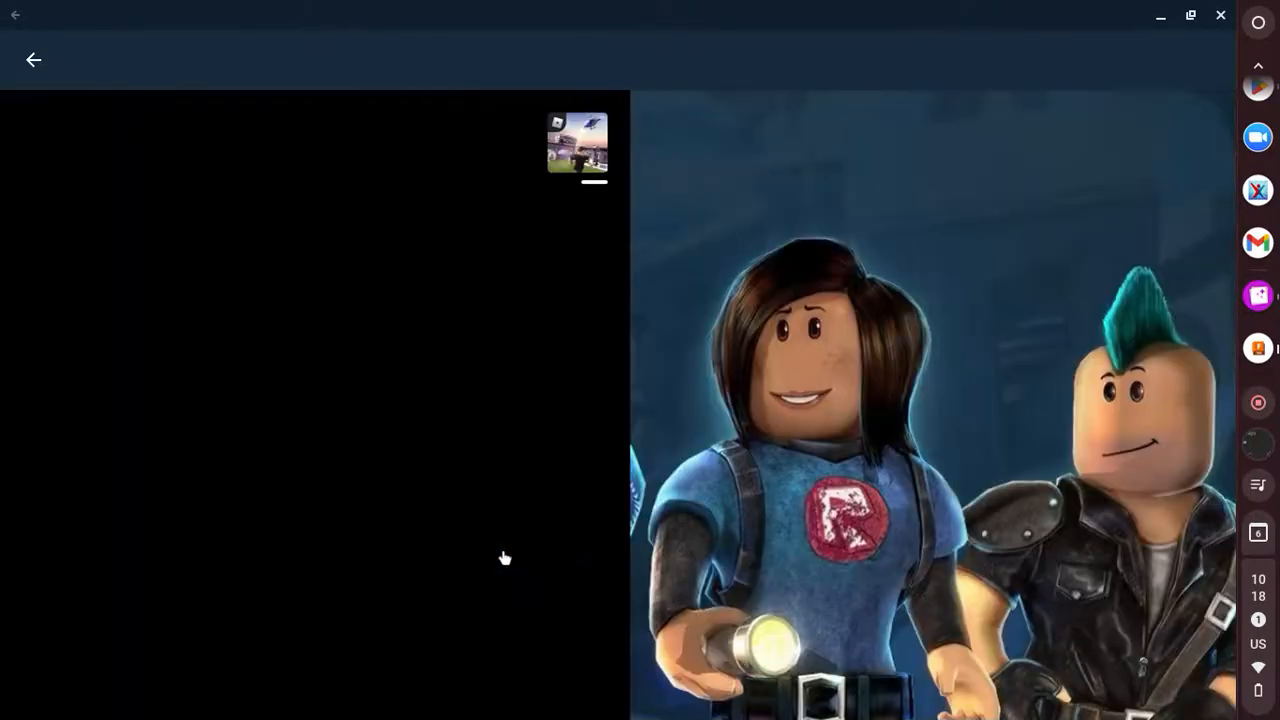
mouse_move(364, 296)
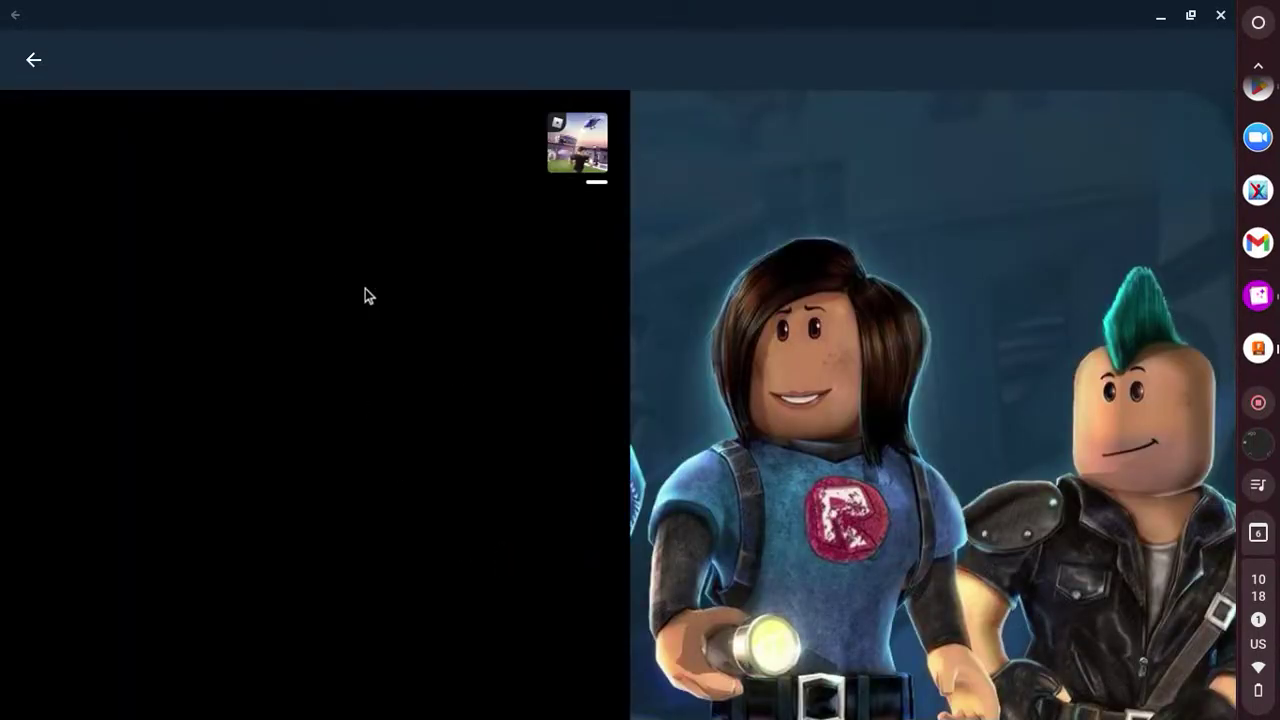
mouse_move(384, 324)
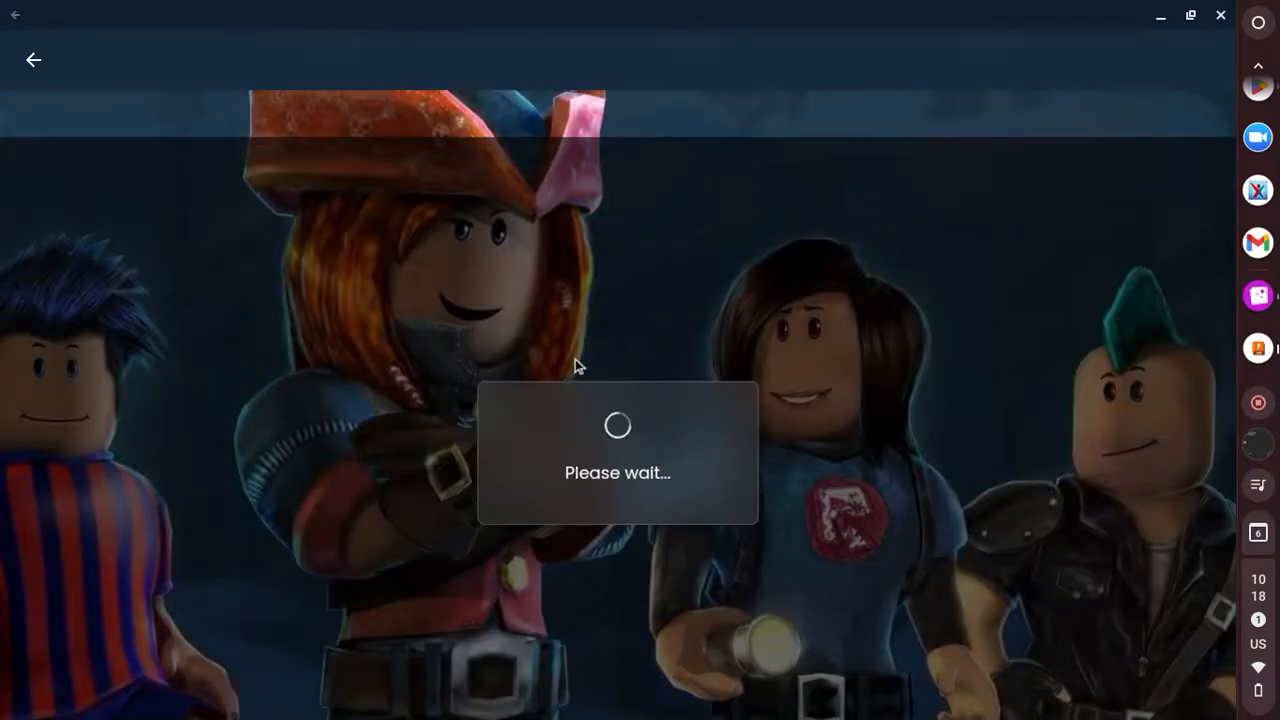
left_click(32, 60)
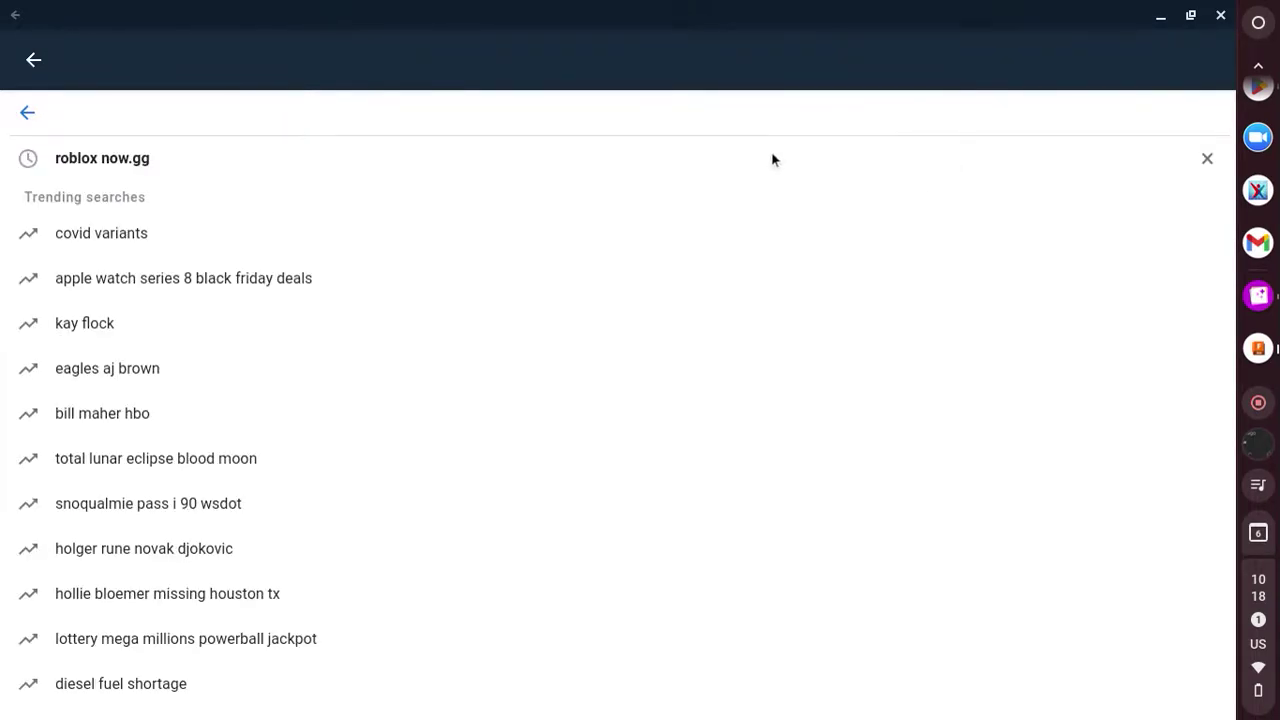
Search 'unblocked games' and scroll to the Unblocked Games Premium result.
type("unblo")
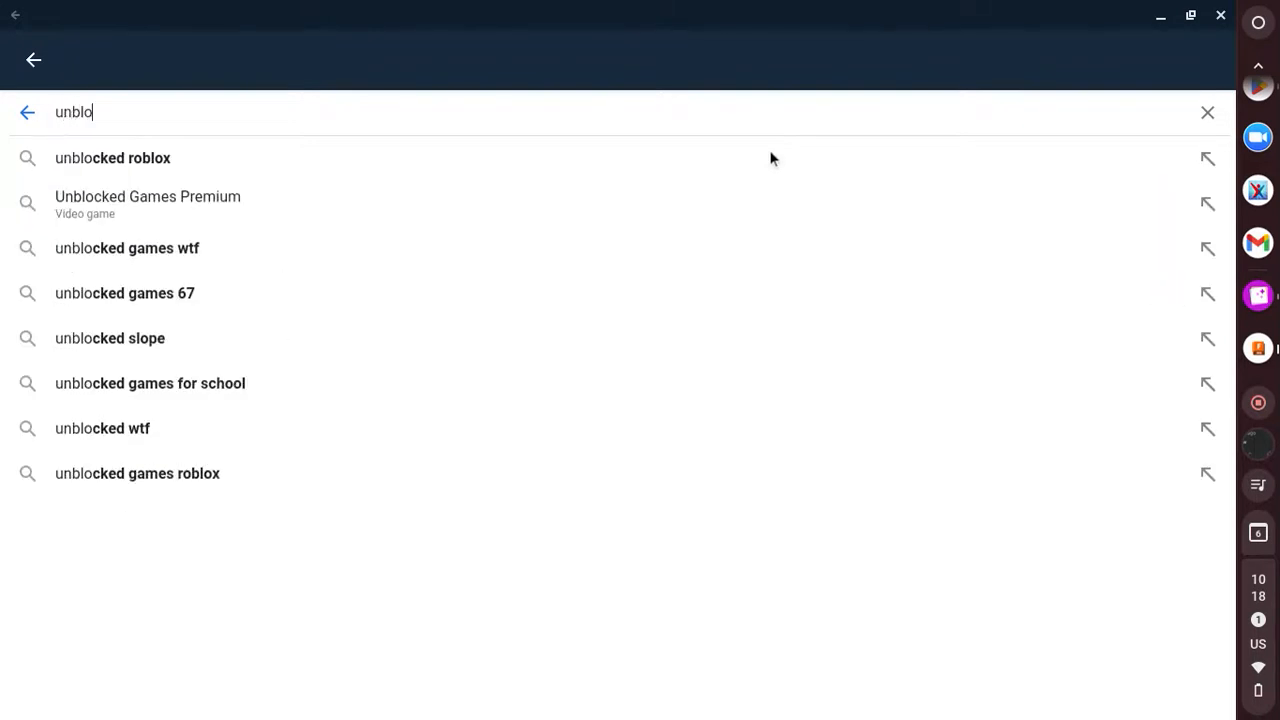
type("cked gam")
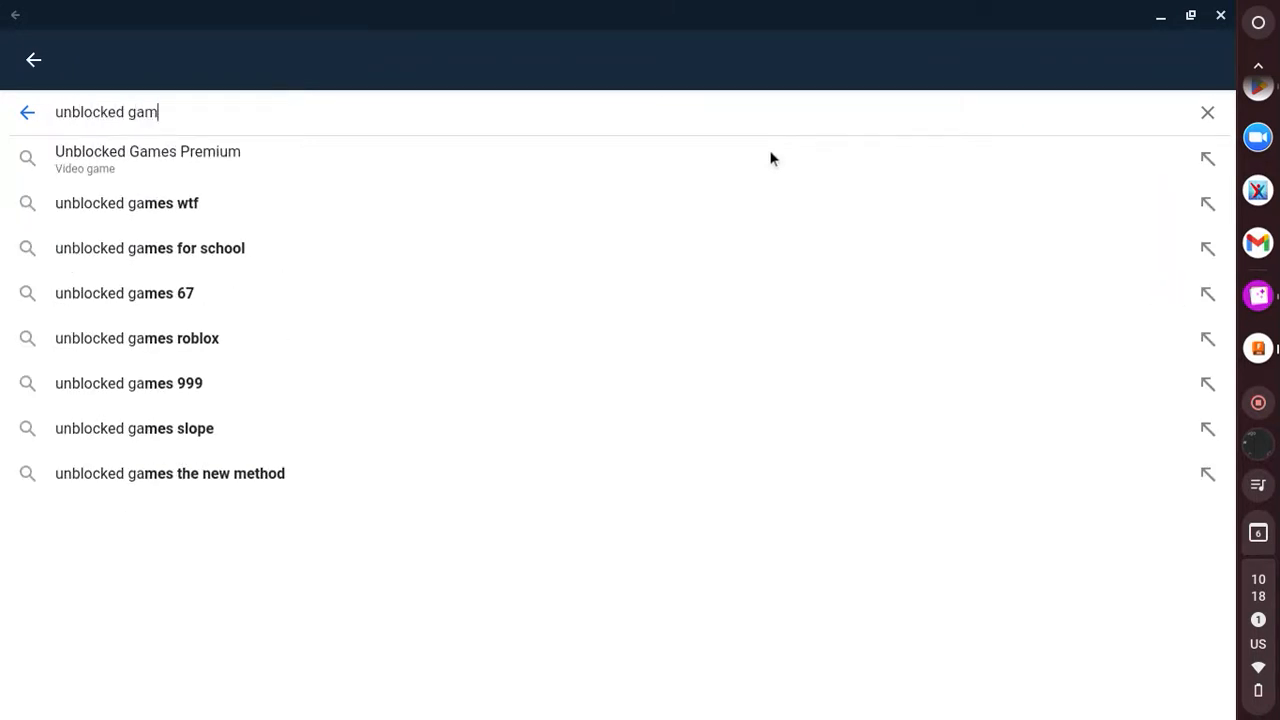
key("Return")
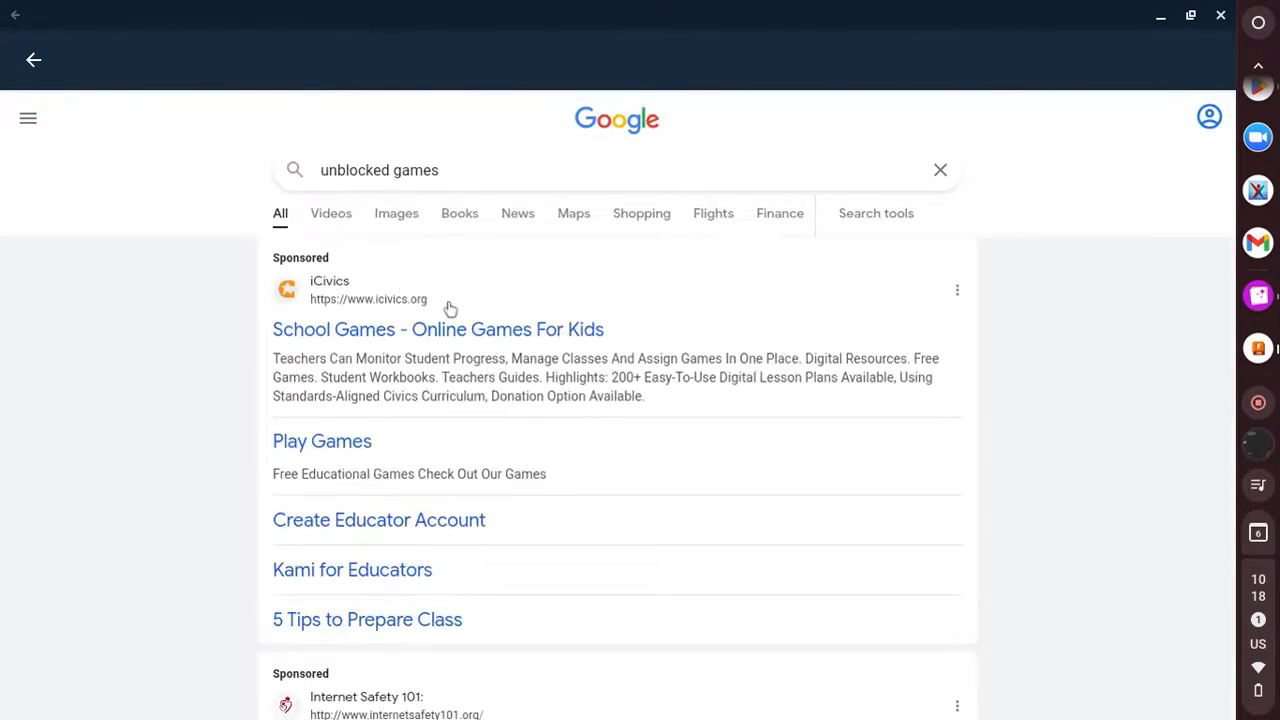
scroll("down", 3)
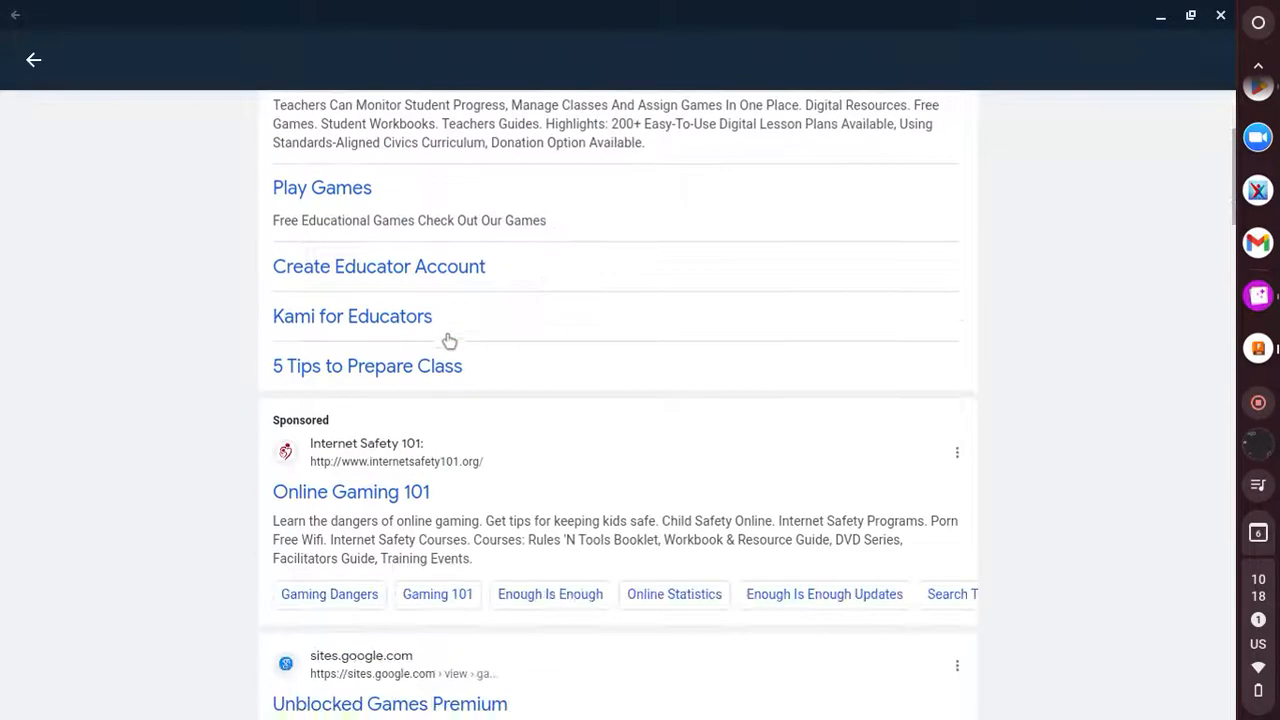
scroll("down", 3)
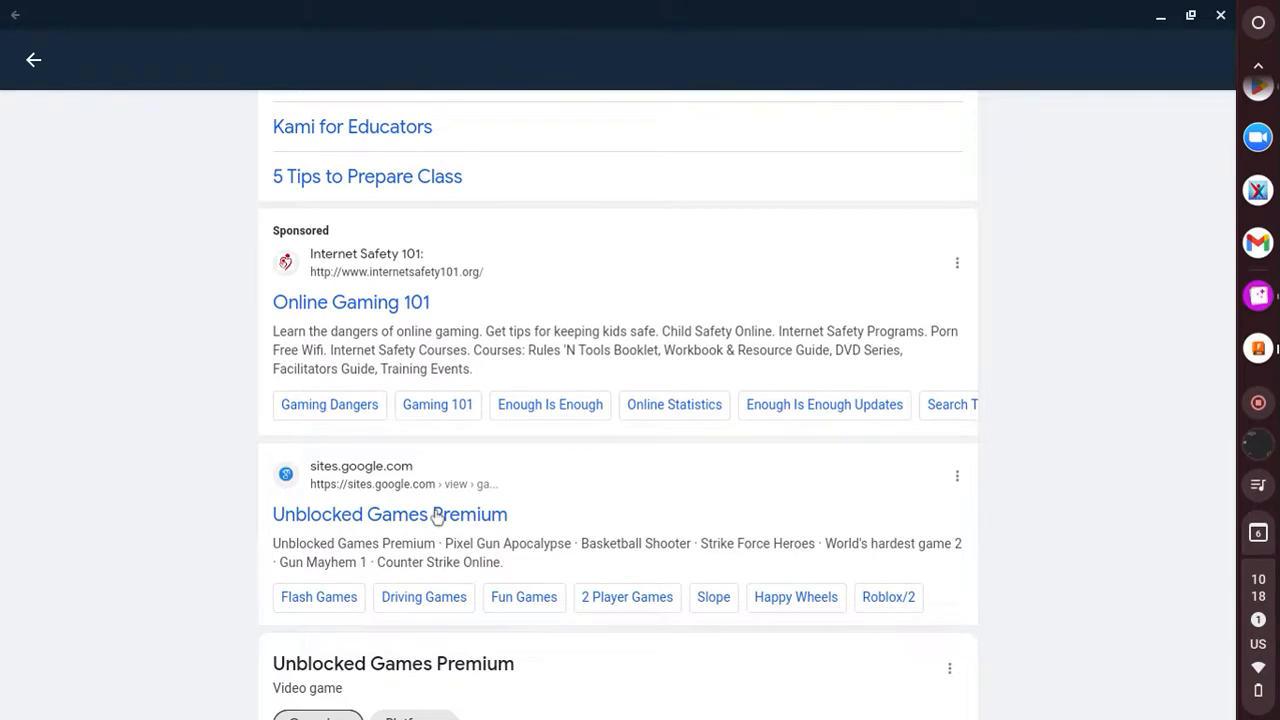
Visit the Unblocked Games Premium site and browse its grid of game thumbnails.
left_click(390, 514)
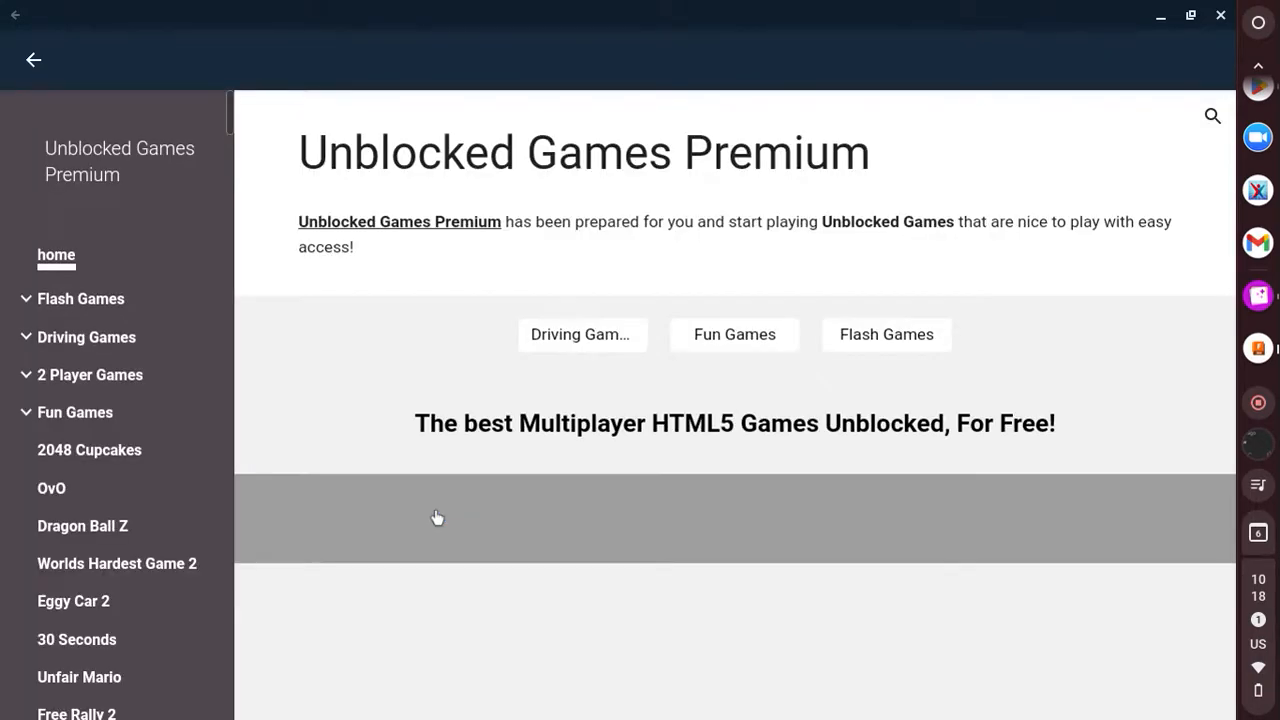
scroll("down", 3)
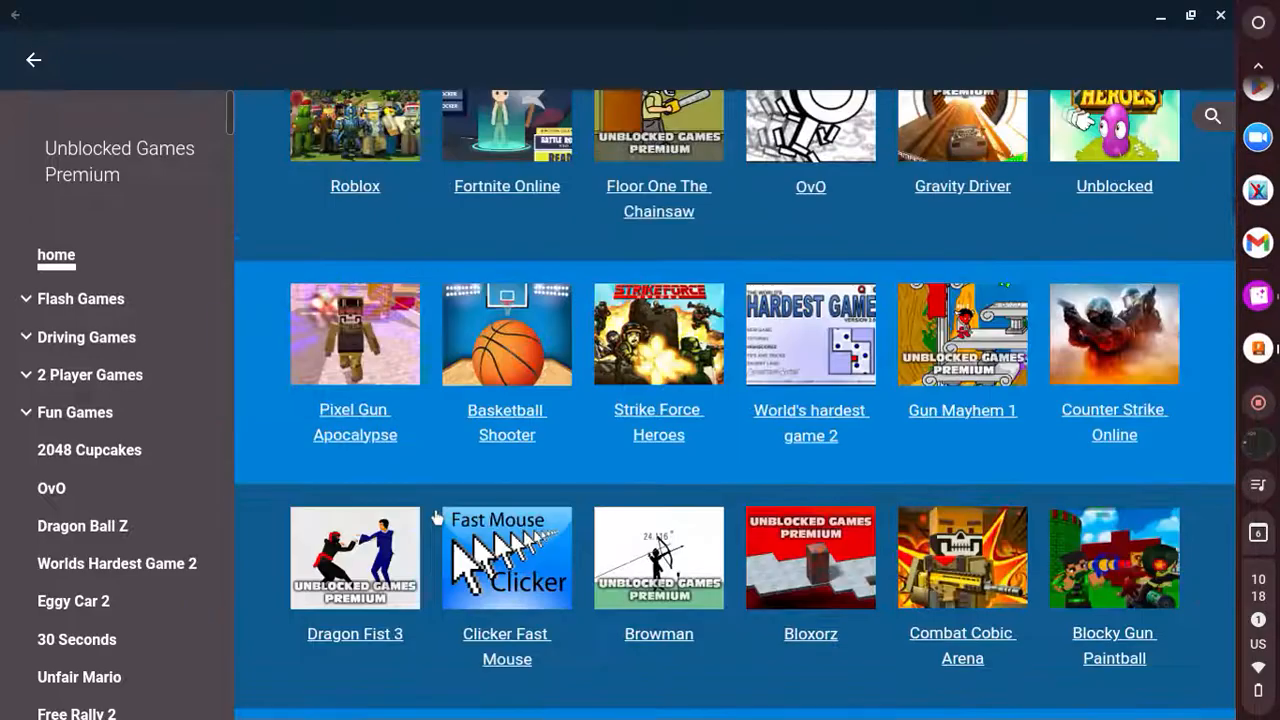
scroll("up", 3)
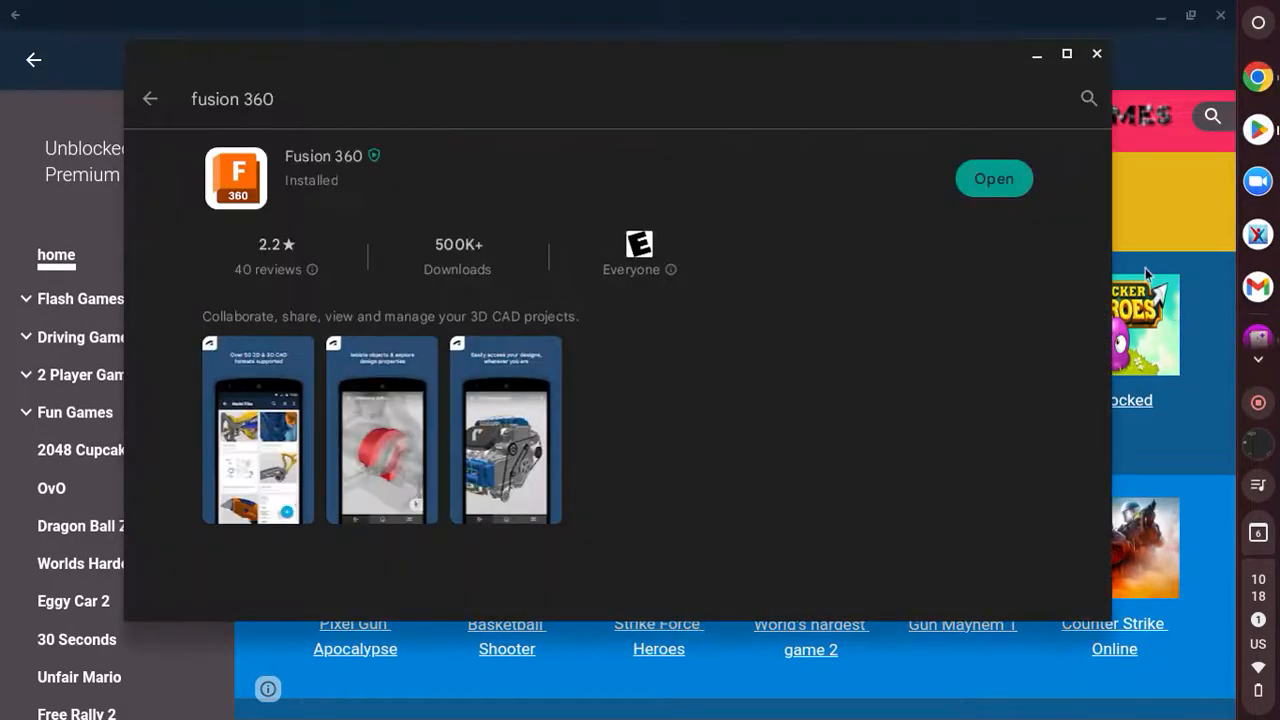
left_click(1096, 52)
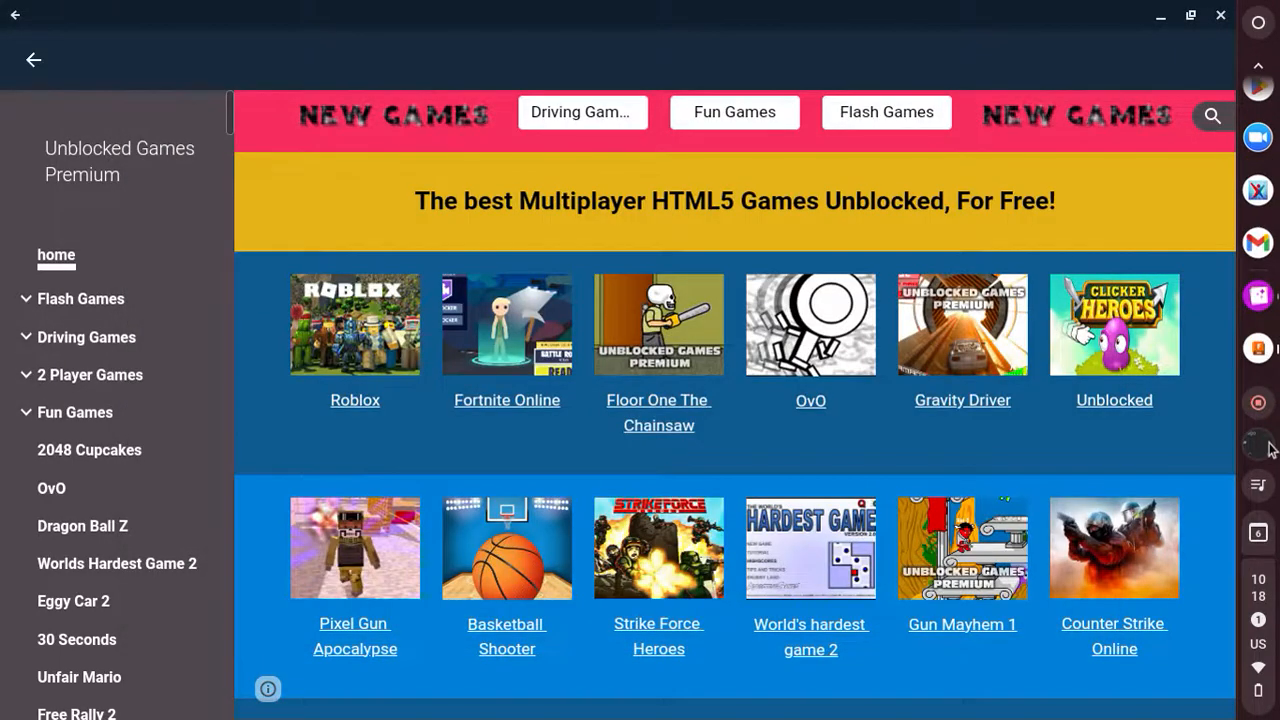